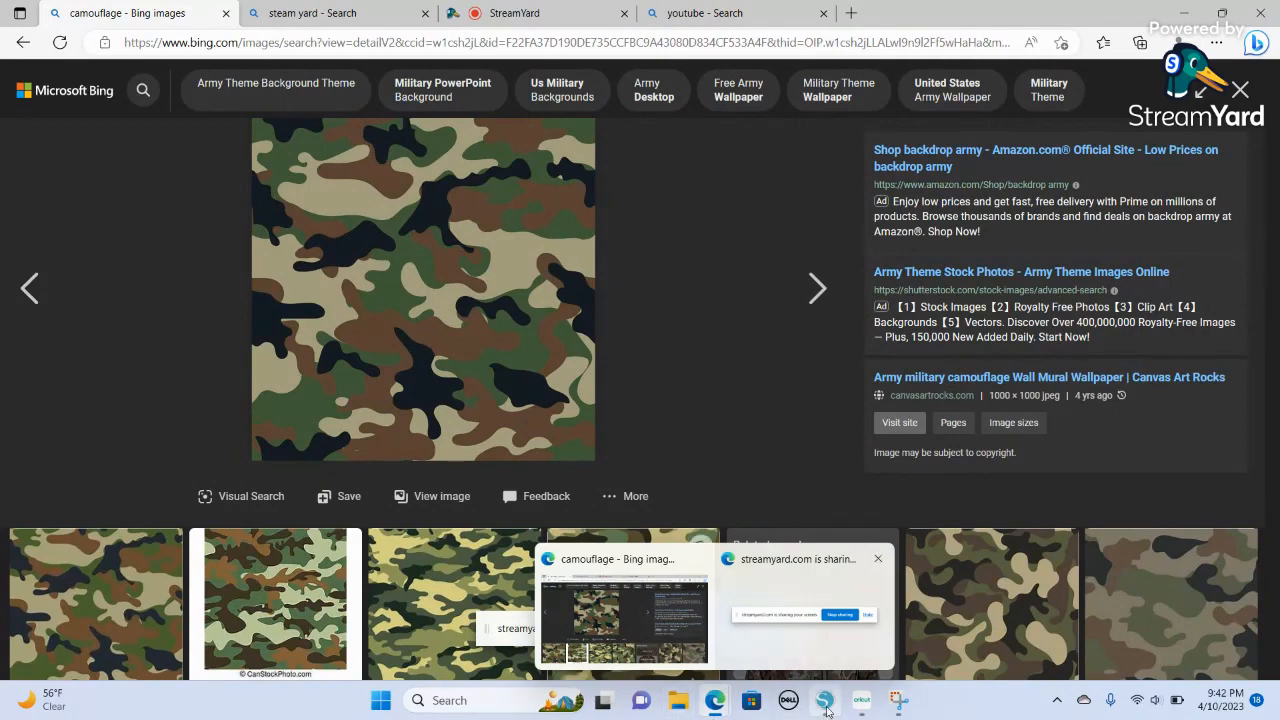
Switch from the browser's camouflage search back to the blank Silhouette Studio page.
{"action": "left_click", "coordinate": [824, 700]}
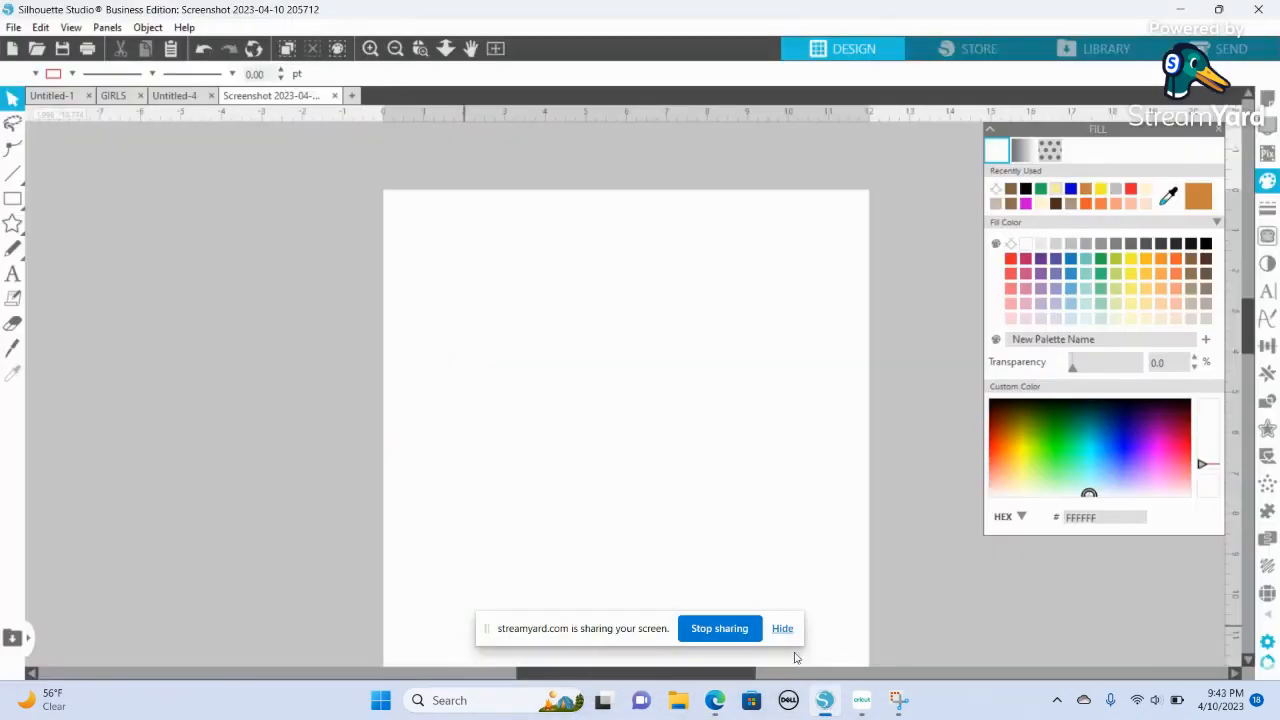
{"action": "left_click", "coordinate": [782, 628]}
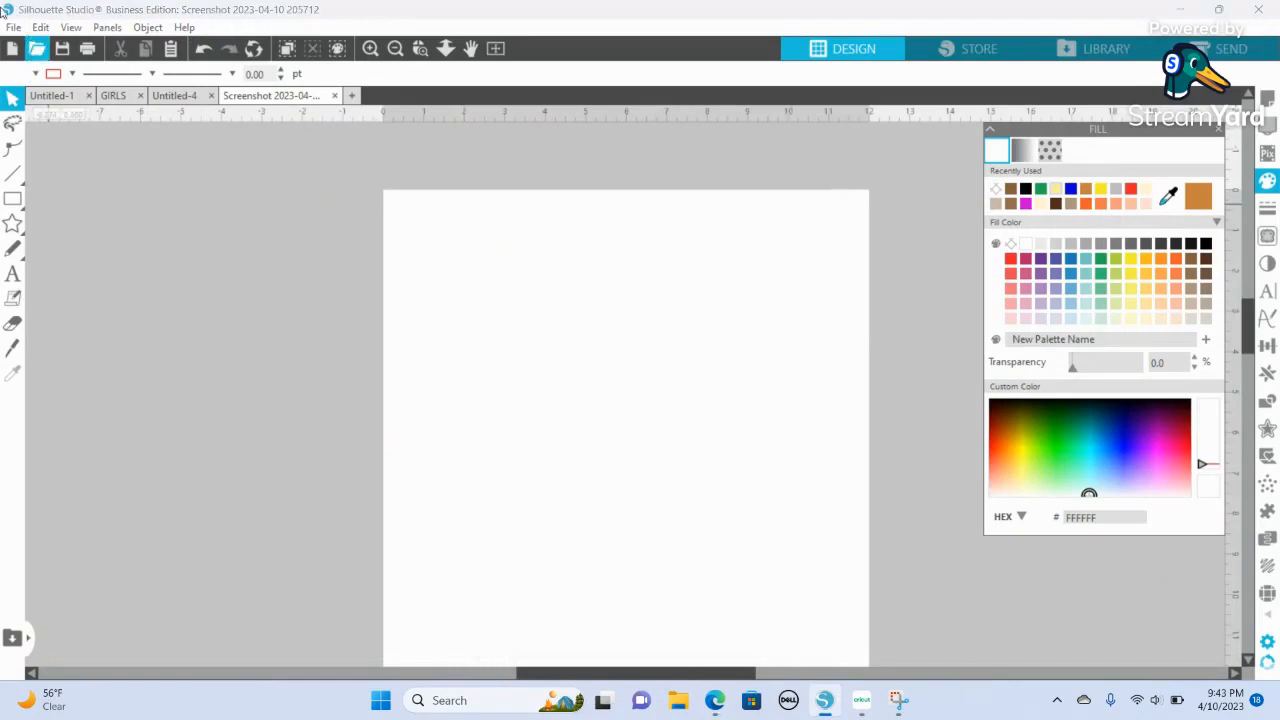
{"action": "left_click", "coordinate": [14, 28]}
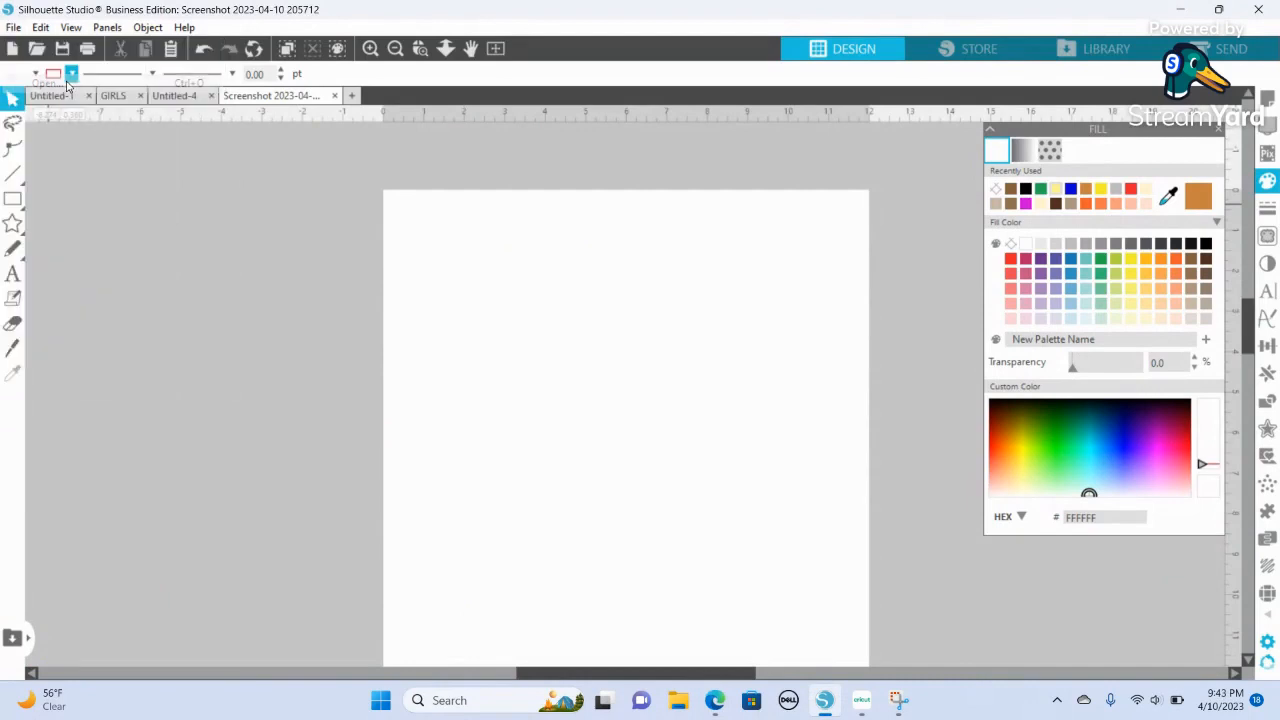
Load the saved camouflage screenshot onto the design through the File menu.
{"action": "left_click", "coordinate": [12, 48]}
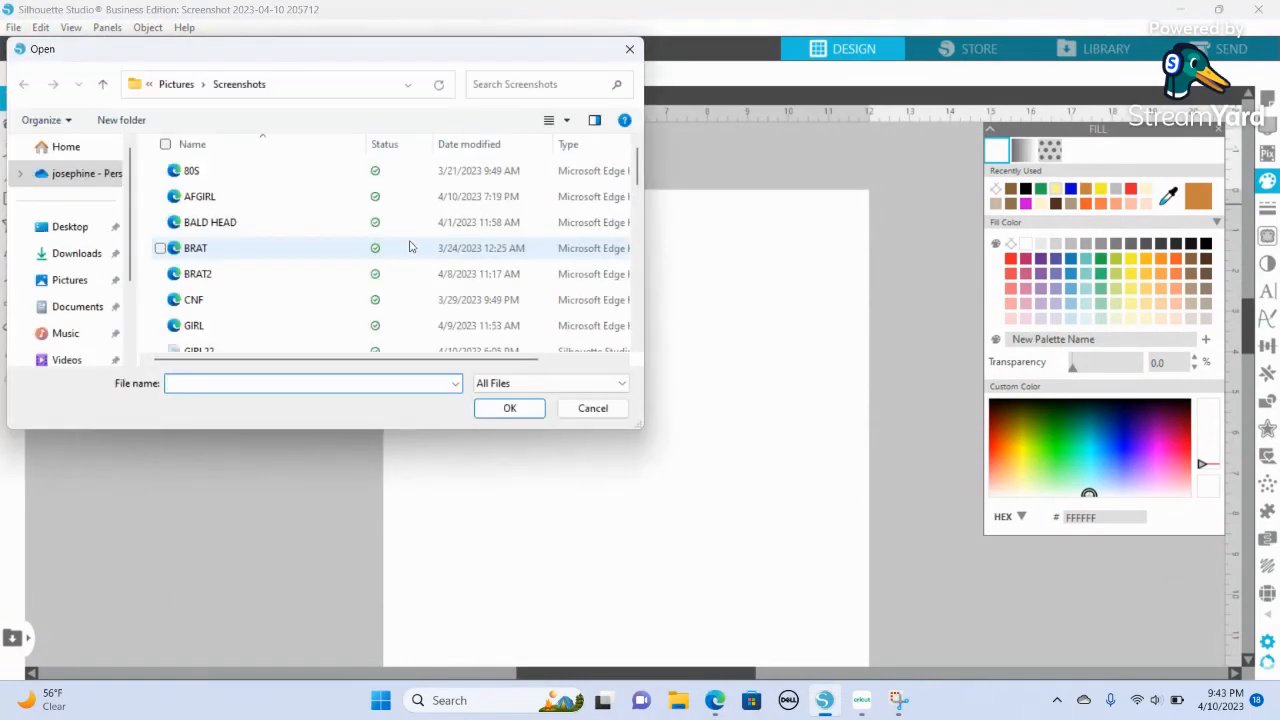
{"action": "scroll", "scroll_direction": "down", "scroll_amount": 3}
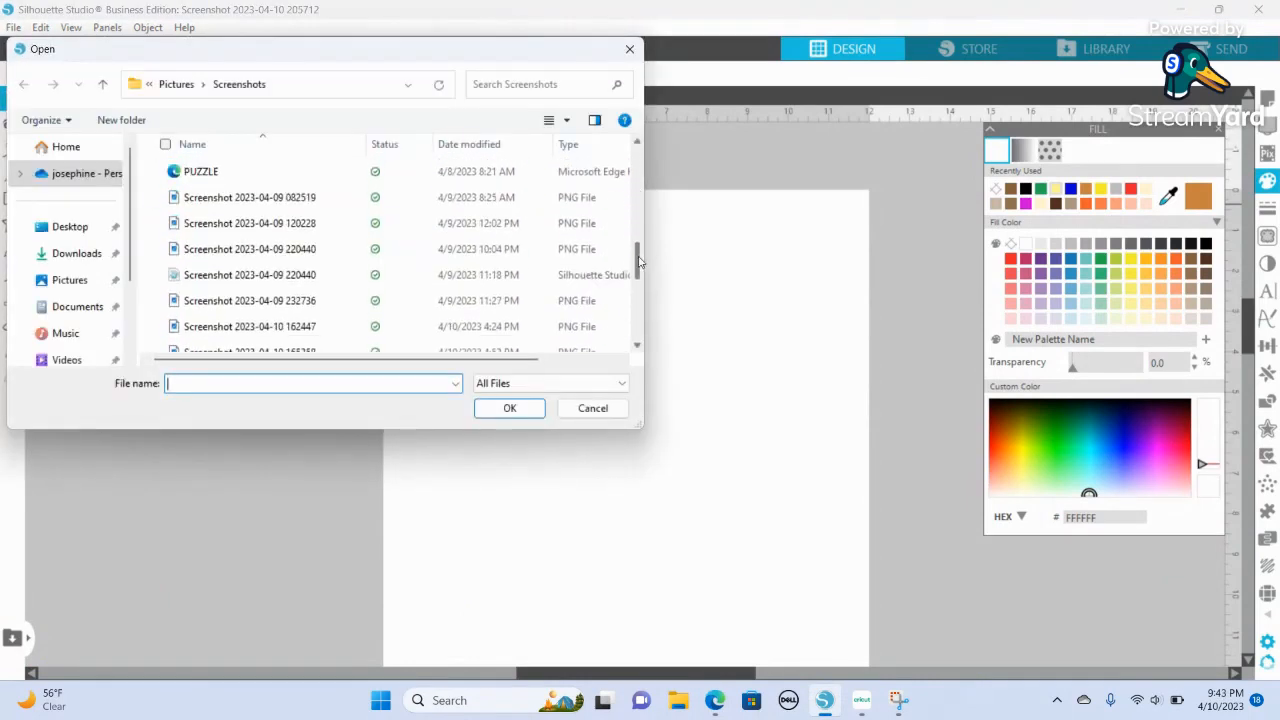
{"action": "scroll", "scroll_direction": "down", "scroll_amount": 3}
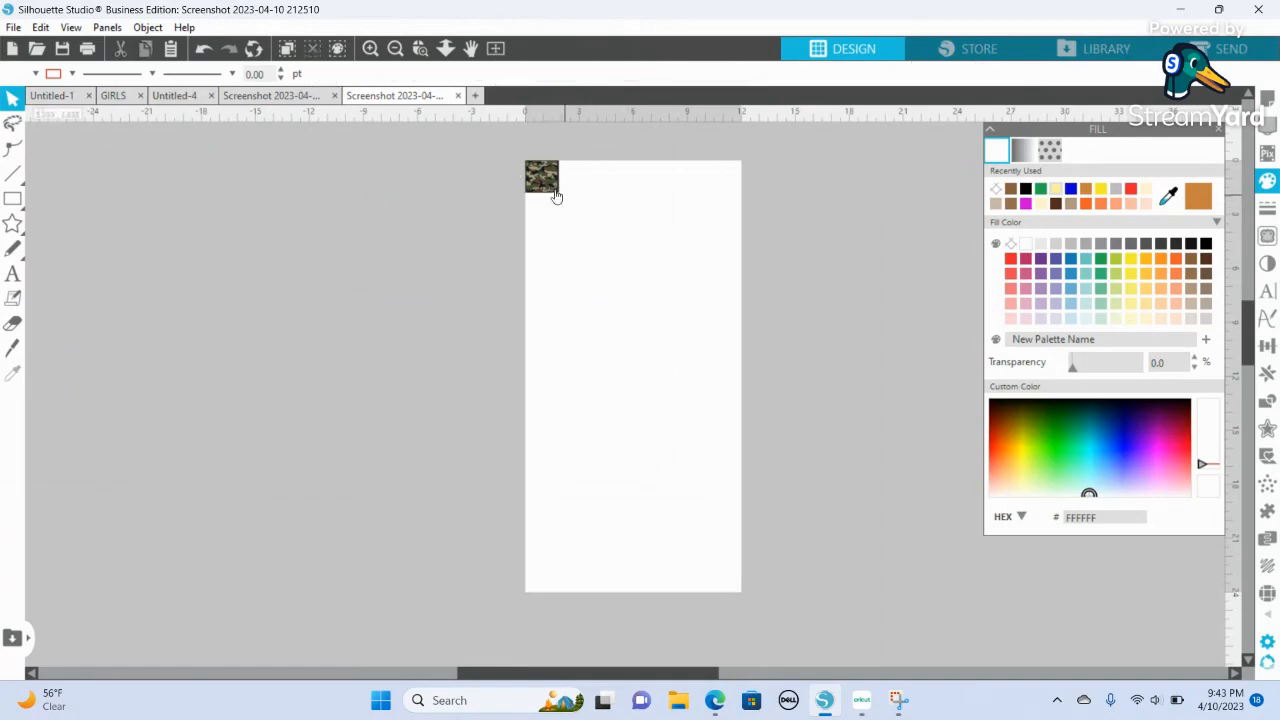
{"action": "left_click", "coordinate": [540, 176]}
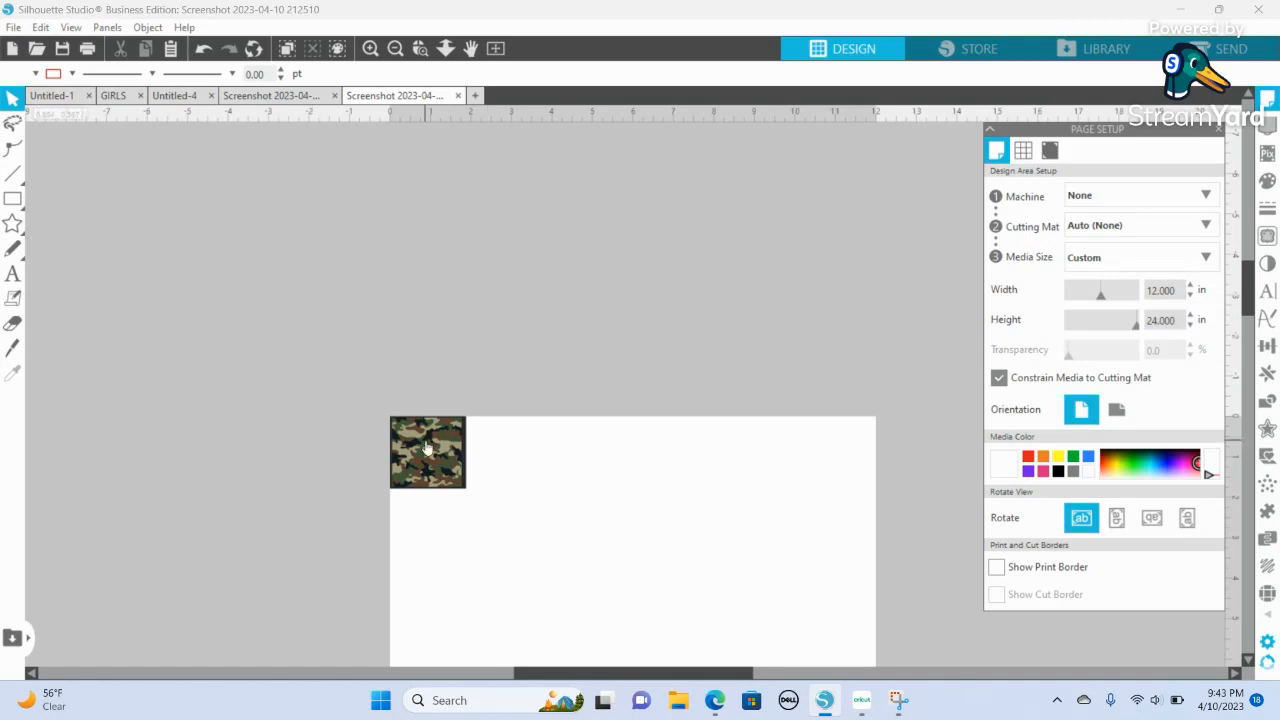
Add the text PHINE in Impact and stretch it to about 10.6 in wide.
{"action": "left_click", "coordinate": [428, 452]}
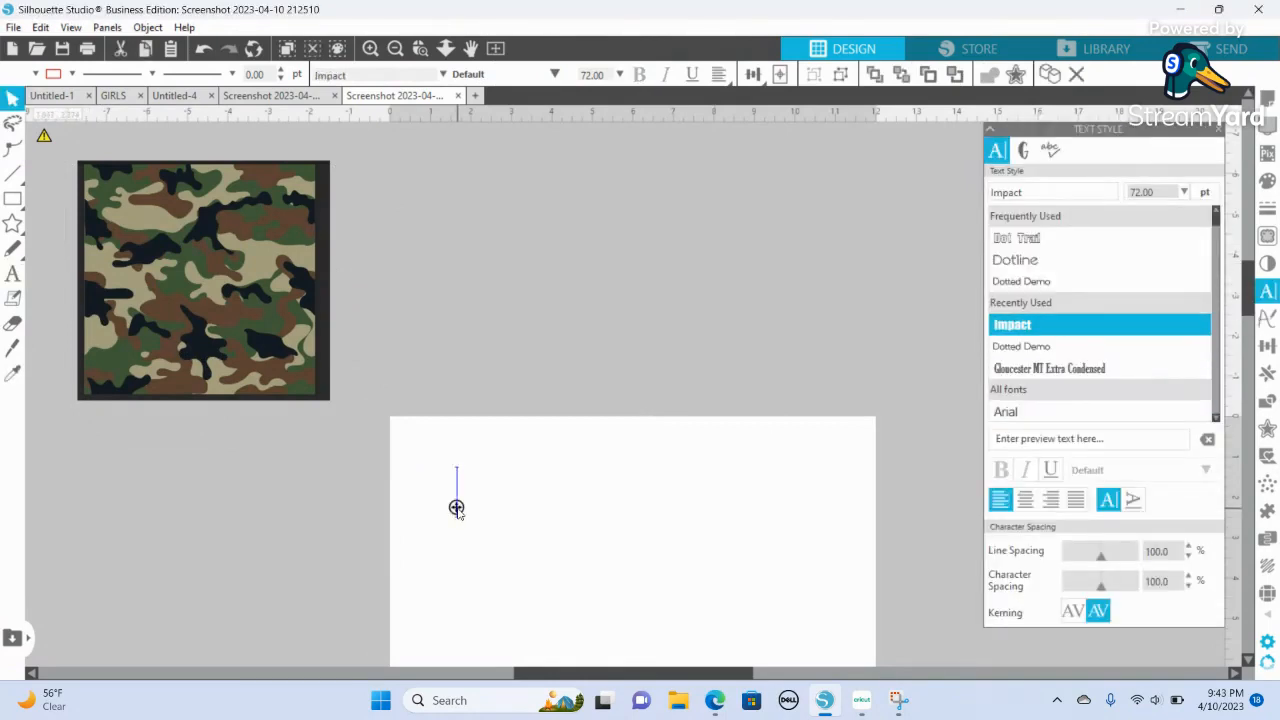
{"action": "type", "text": "PHINE"}
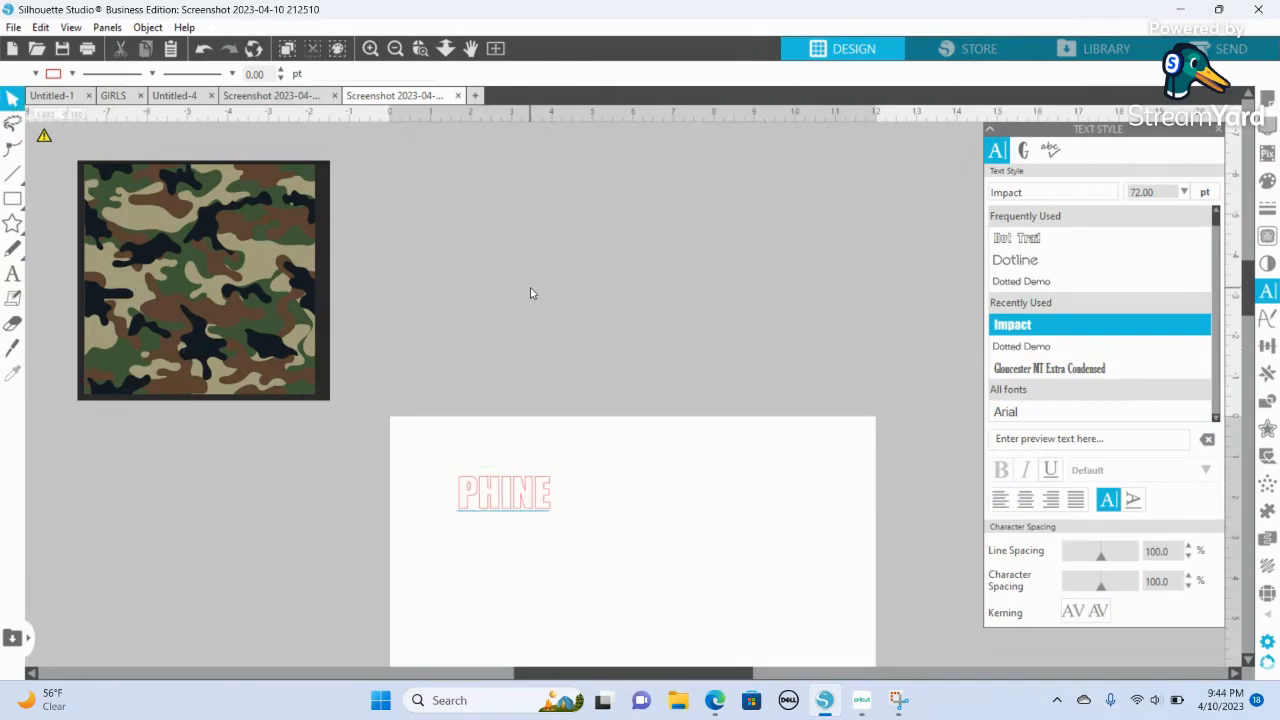
{"action": "left_click", "coordinate": [504, 492]}
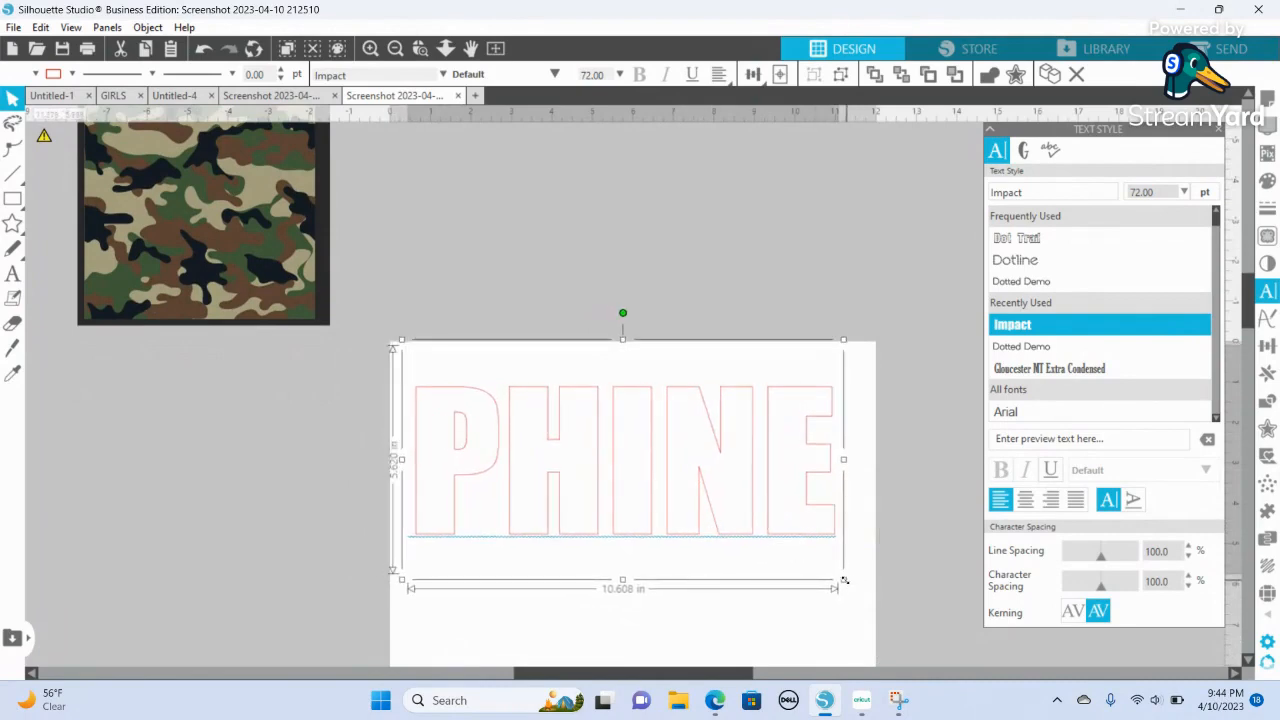
{"action": "left_click_drag", "start_coordinate": [844, 588], "coordinate": [868, 600]}
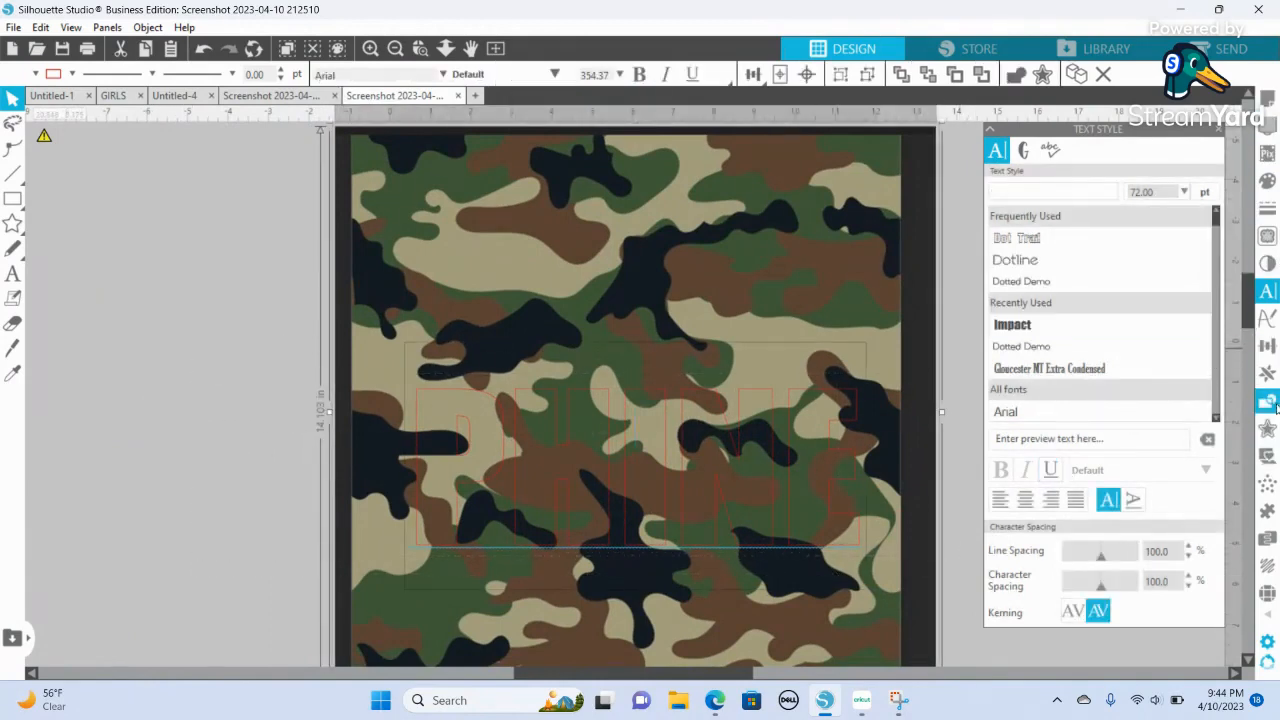
Crop the camouflage image to the PHINE letter shapes using Modify > Crop.
{"action": "left_click", "coordinate": [1268, 374]}
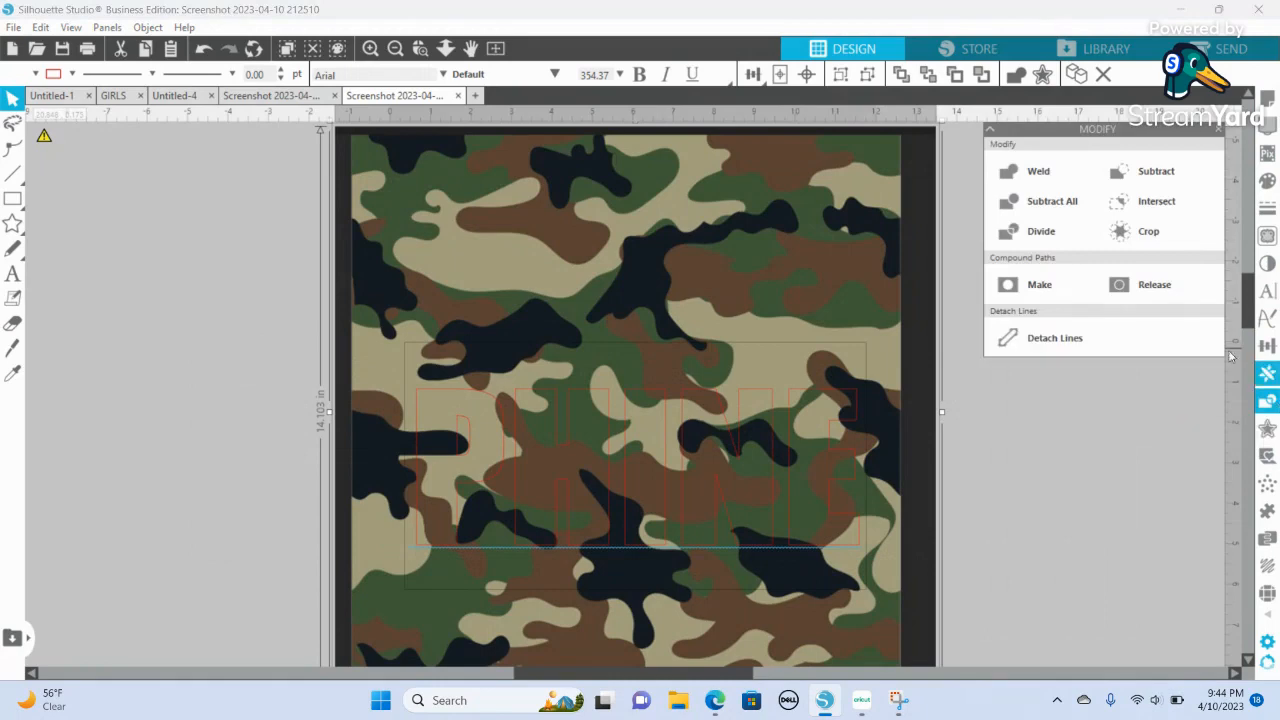
{"action": "left_click", "coordinate": [1148, 232]}
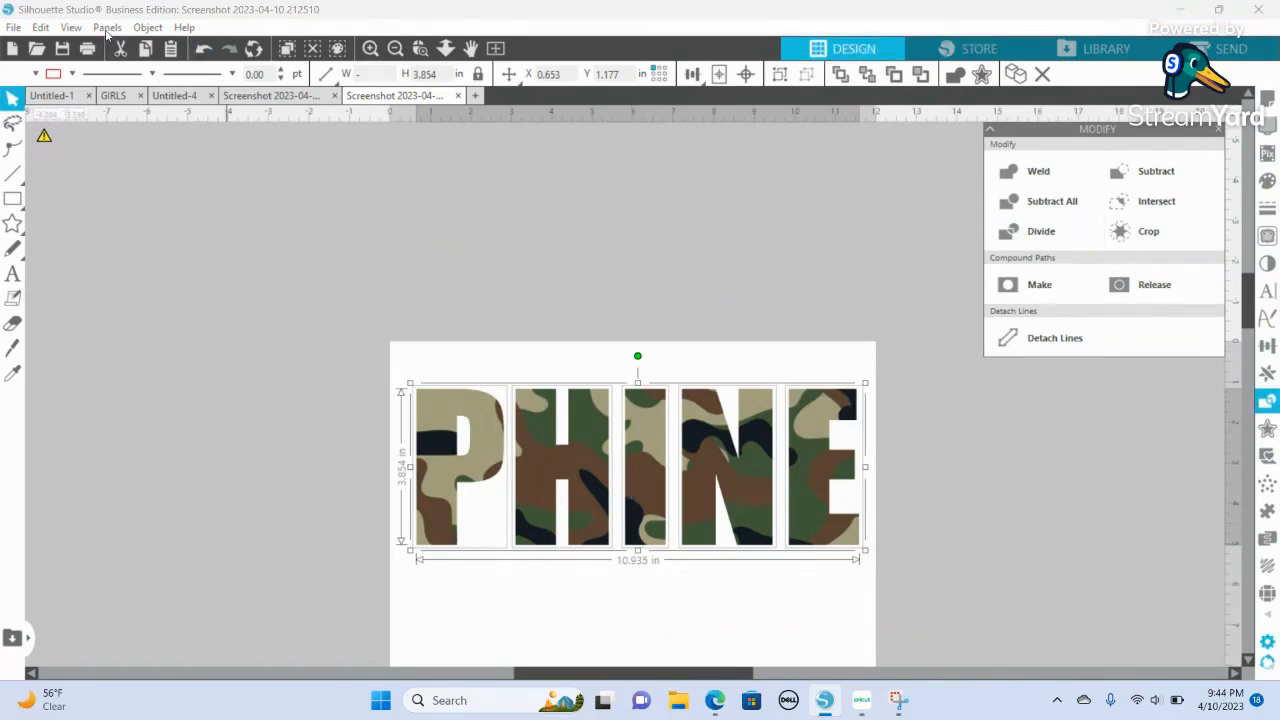
Apply a rhinestone fill to PHINE via Object > Rhinestones and zoom in on the dots.
{"action": "left_click", "coordinate": [108, 28]}
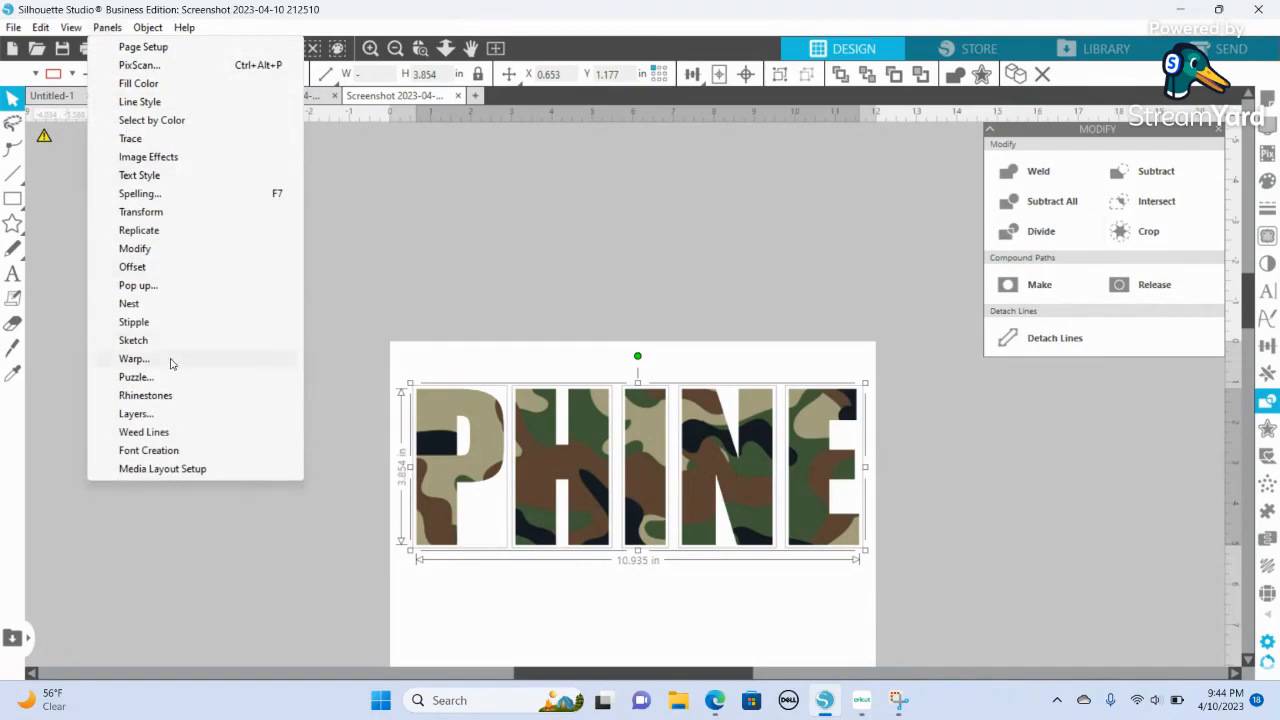
{"action": "left_click", "coordinate": [144, 396]}
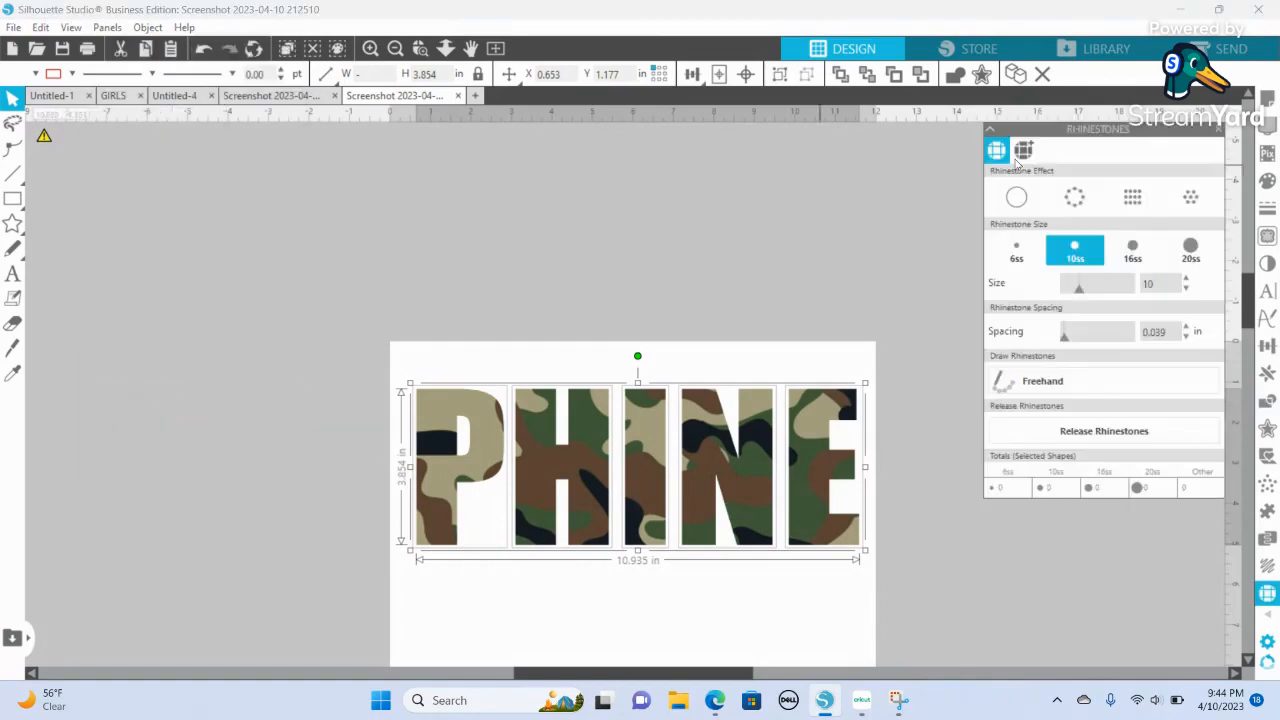
{"action": "left_click", "coordinate": [1132, 198]}
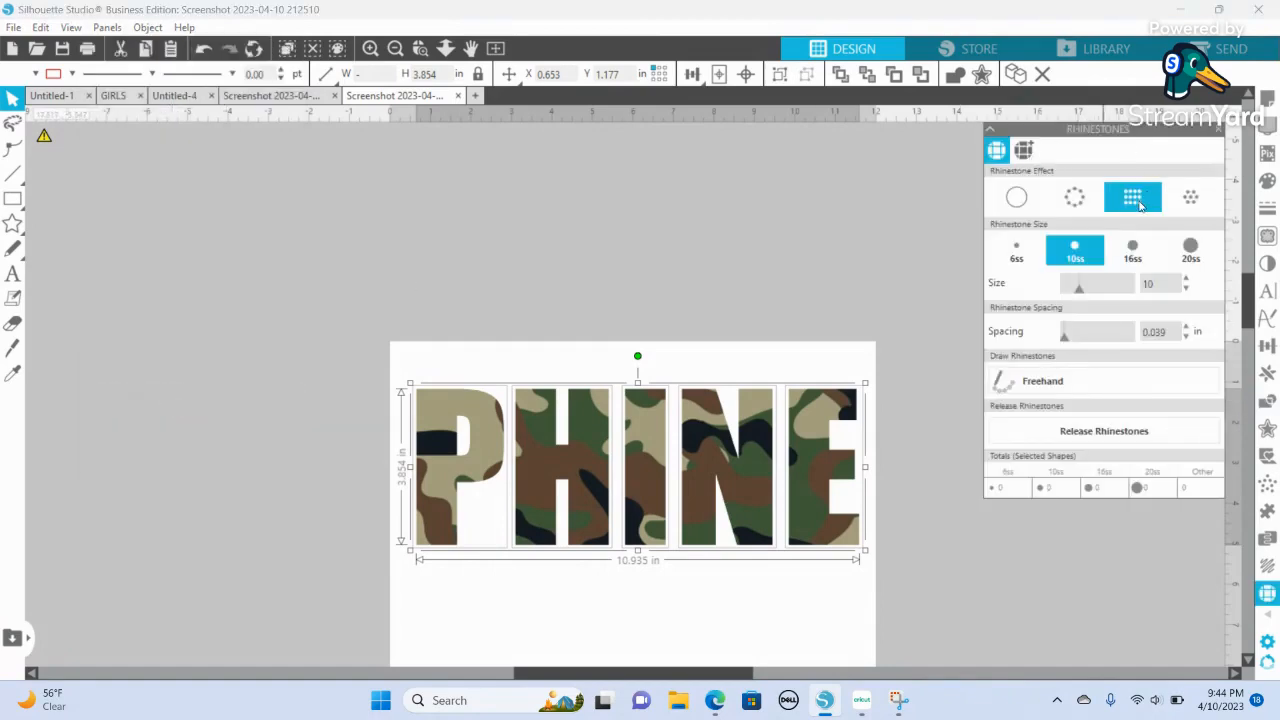
{"action": "left_click", "coordinate": [1132, 198]}
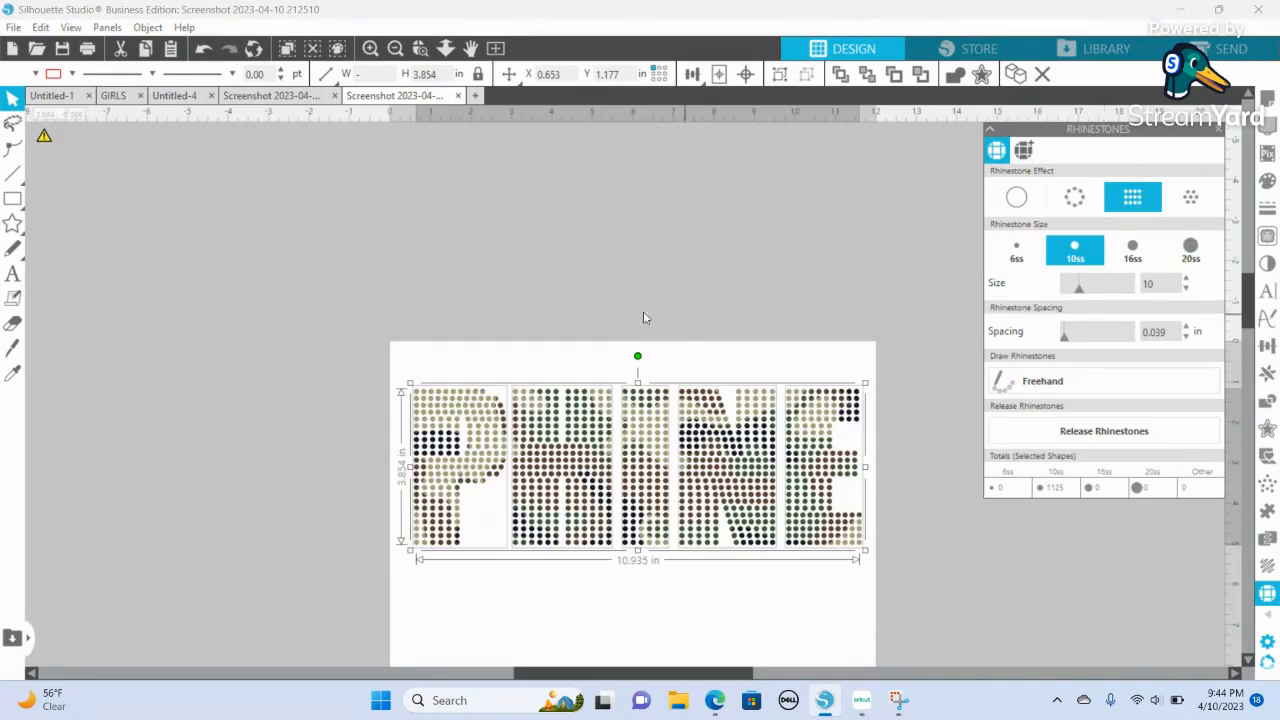
{"action": "mouse_move", "coordinate": [600, 288]}
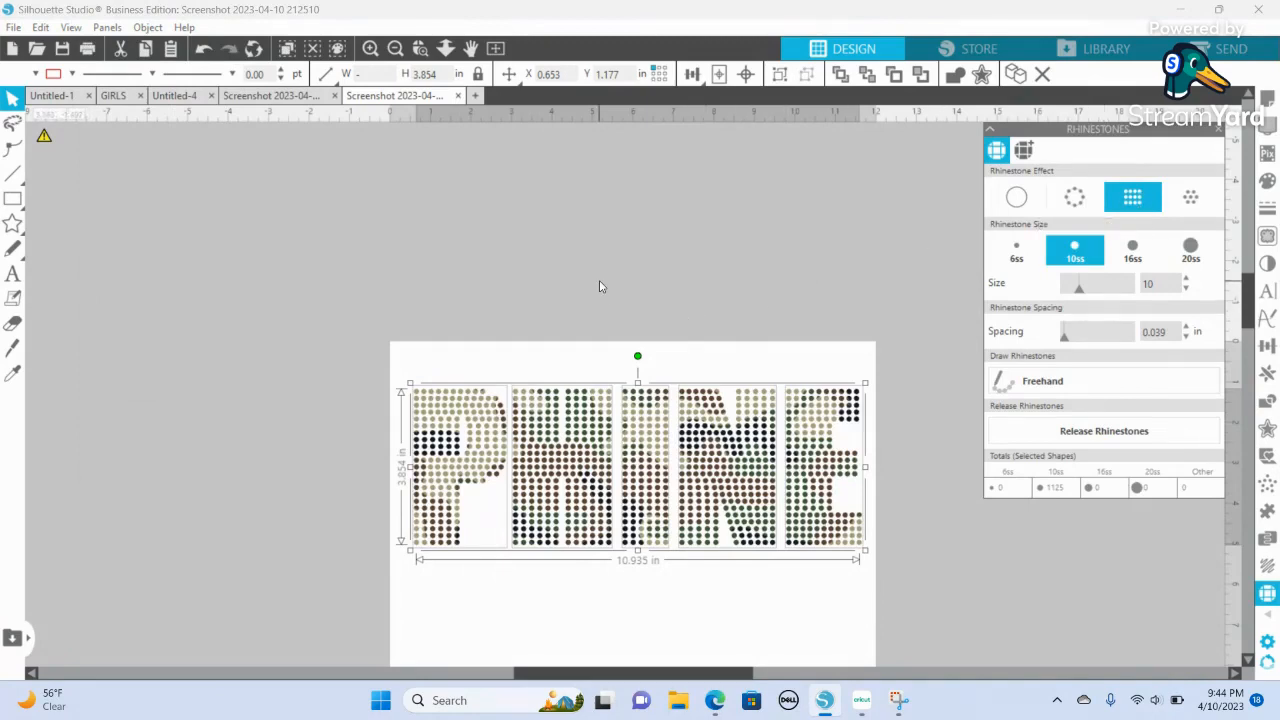
{"action": "mouse_move", "coordinate": [916, 450]}
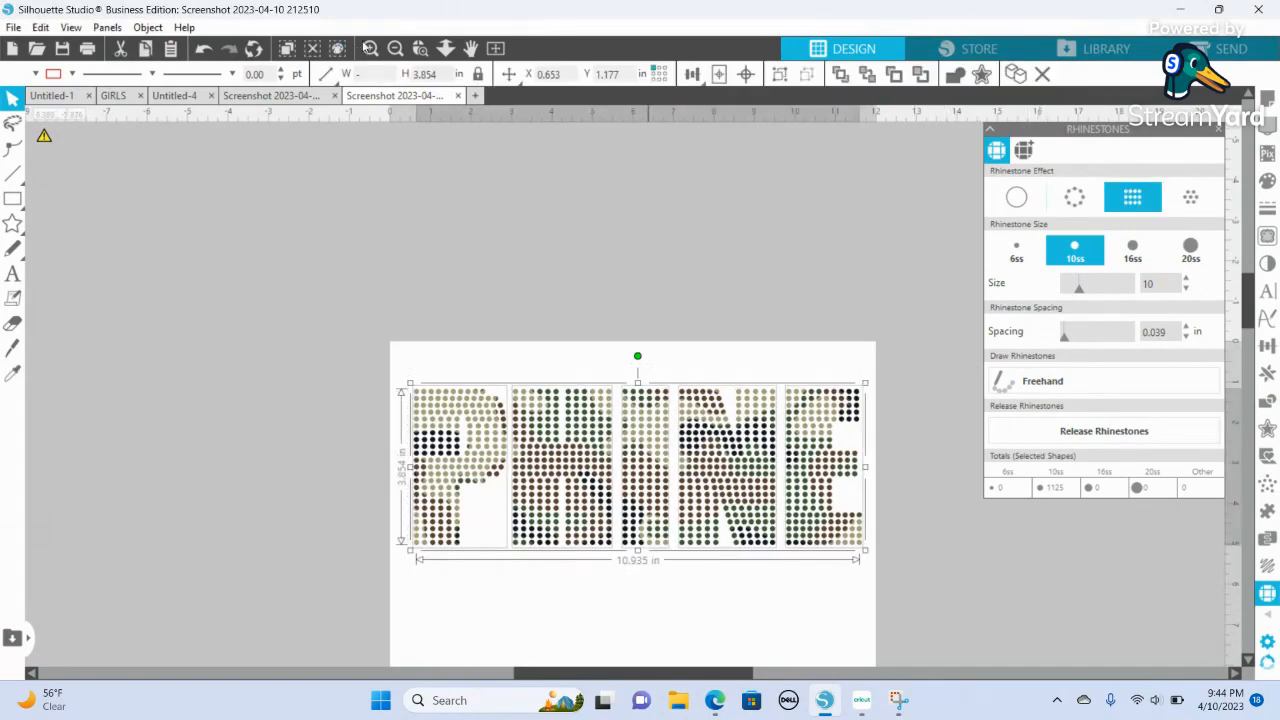
{"action": "left_click", "coordinate": [370, 48]}
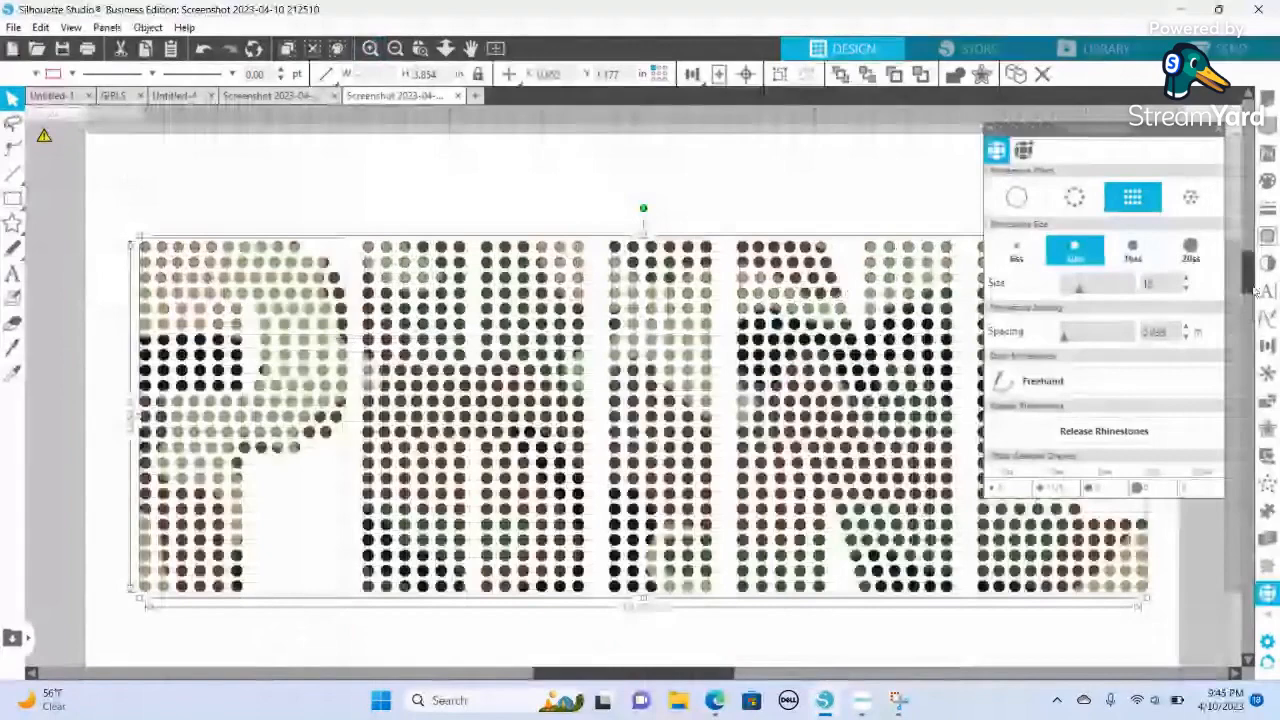
Release the rhinestone fill so each PHINE dot is its own circle.
{"action": "left_click", "coordinate": [1104, 430]}
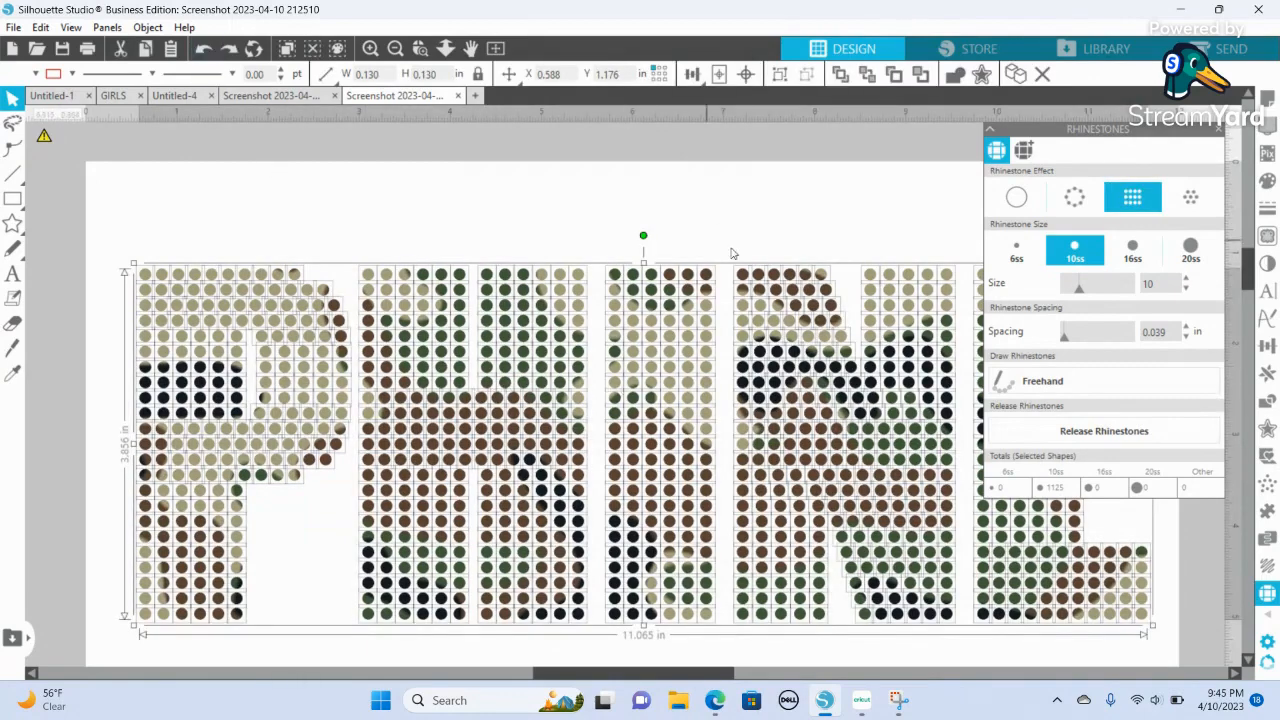
{"action": "mouse_move", "coordinate": [558, 240]}
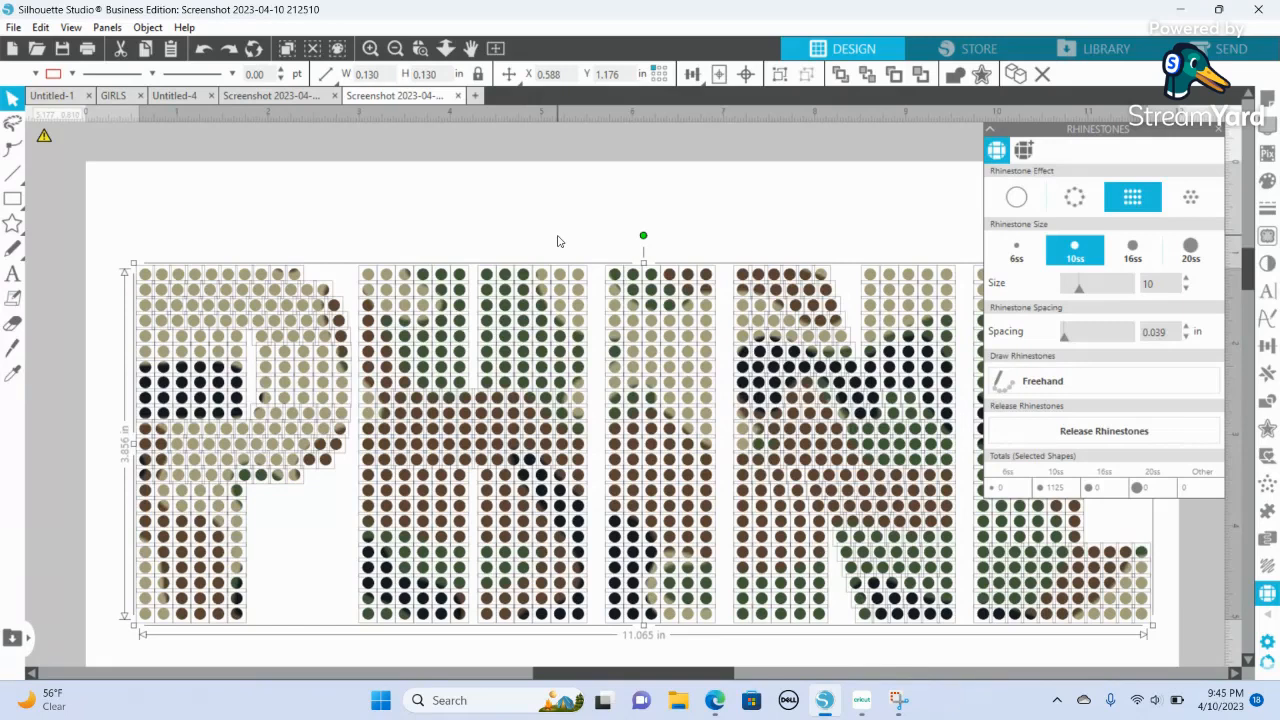
{"action": "mouse_move", "coordinate": [510, 244]}
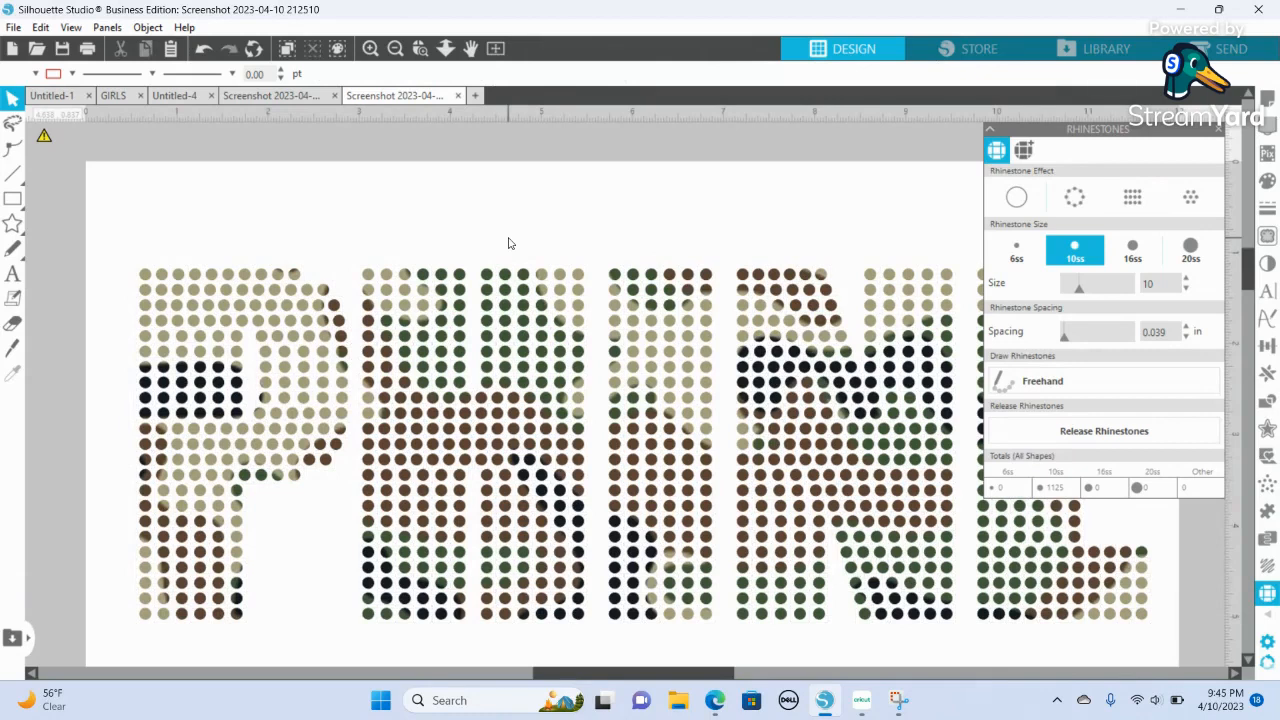
{"action": "mouse_move", "coordinate": [200, 280]}
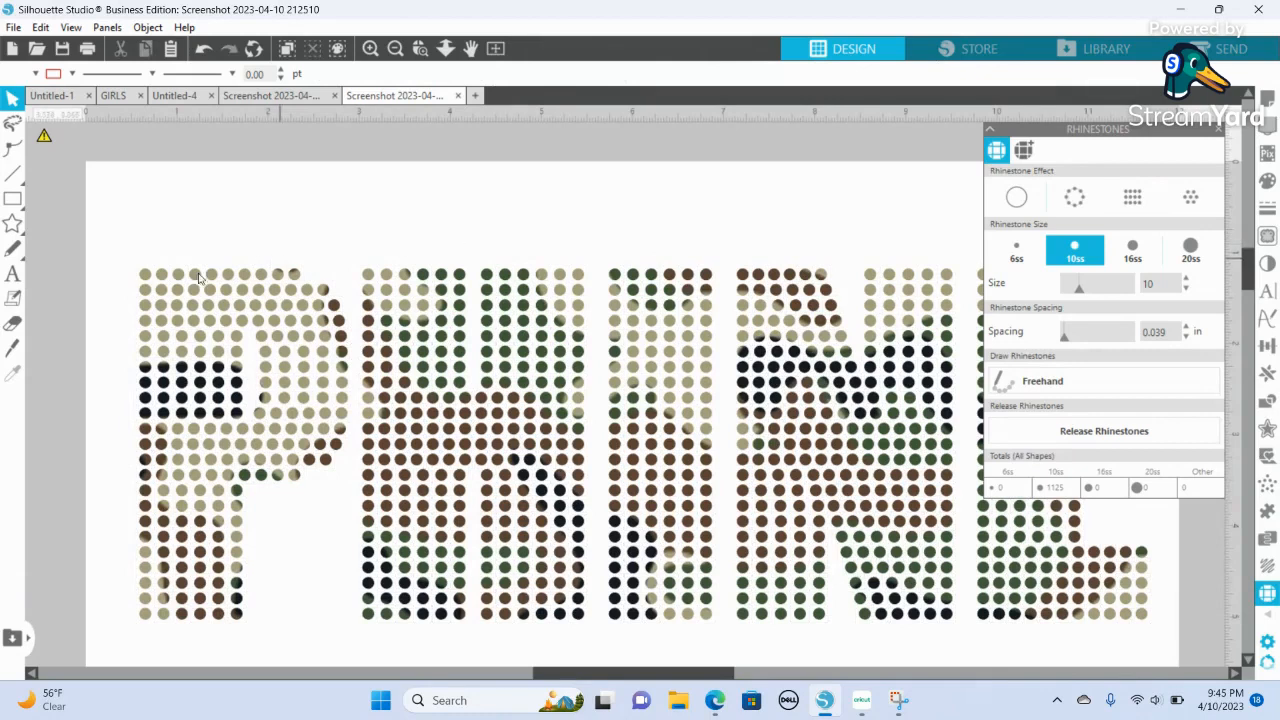
Drag-select the light tan dots at the top of the P.
{"action": "left_click_drag", "start_coordinate": [140, 270], "coordinate": [336, 344]}
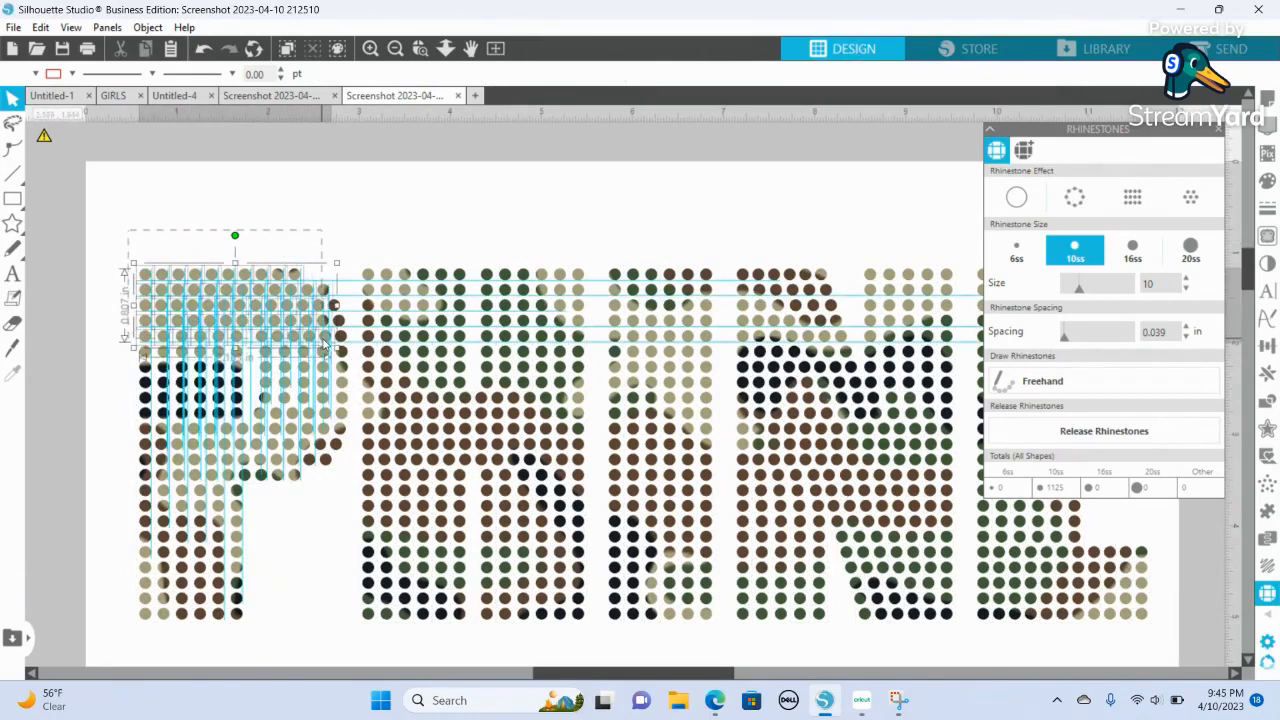
{"action": "left_click", "coordinate": [1132, 198]}
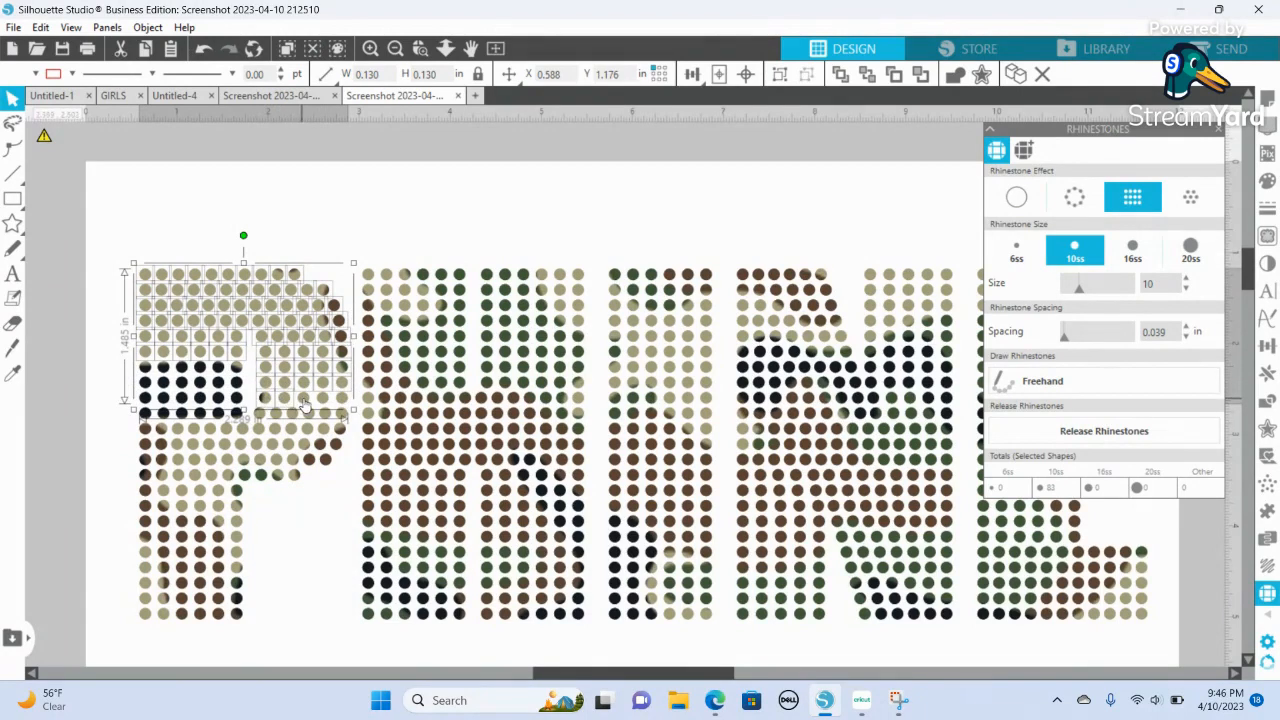
{"action": "mouse_move", "coordinate": [344, 418]}
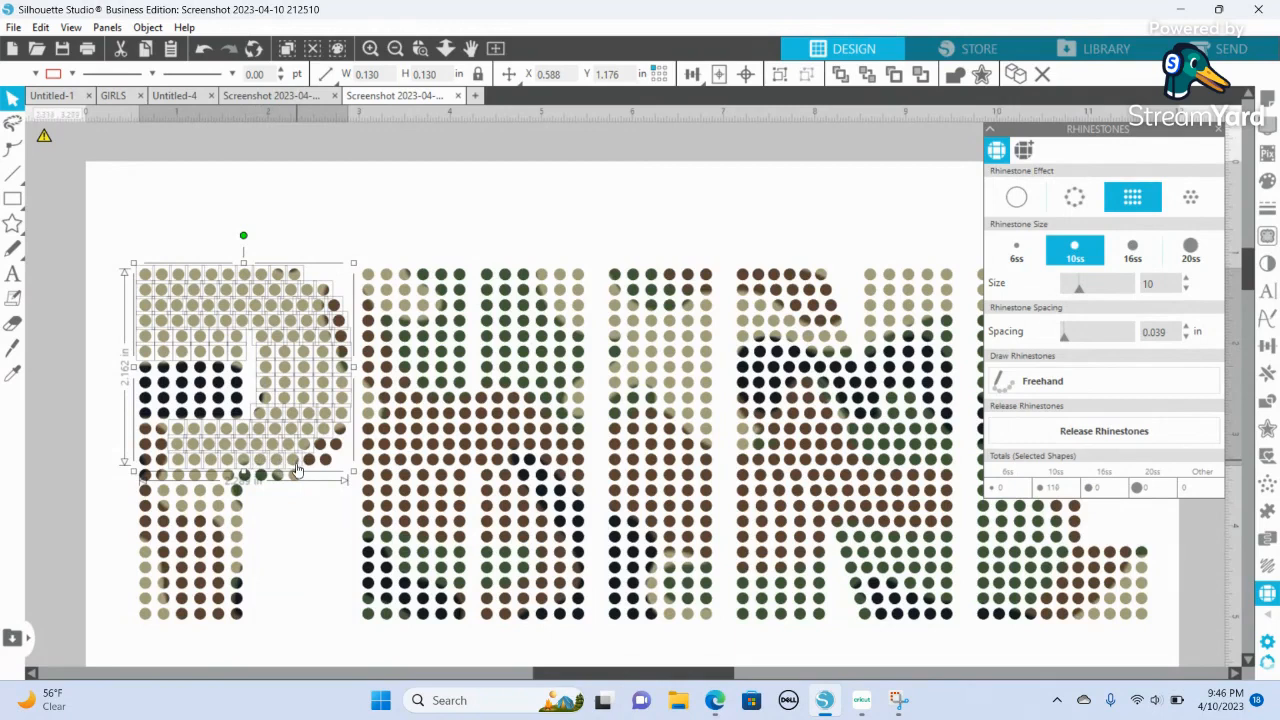
{"action": "mouse_move", "coordinate": [276, 516]}
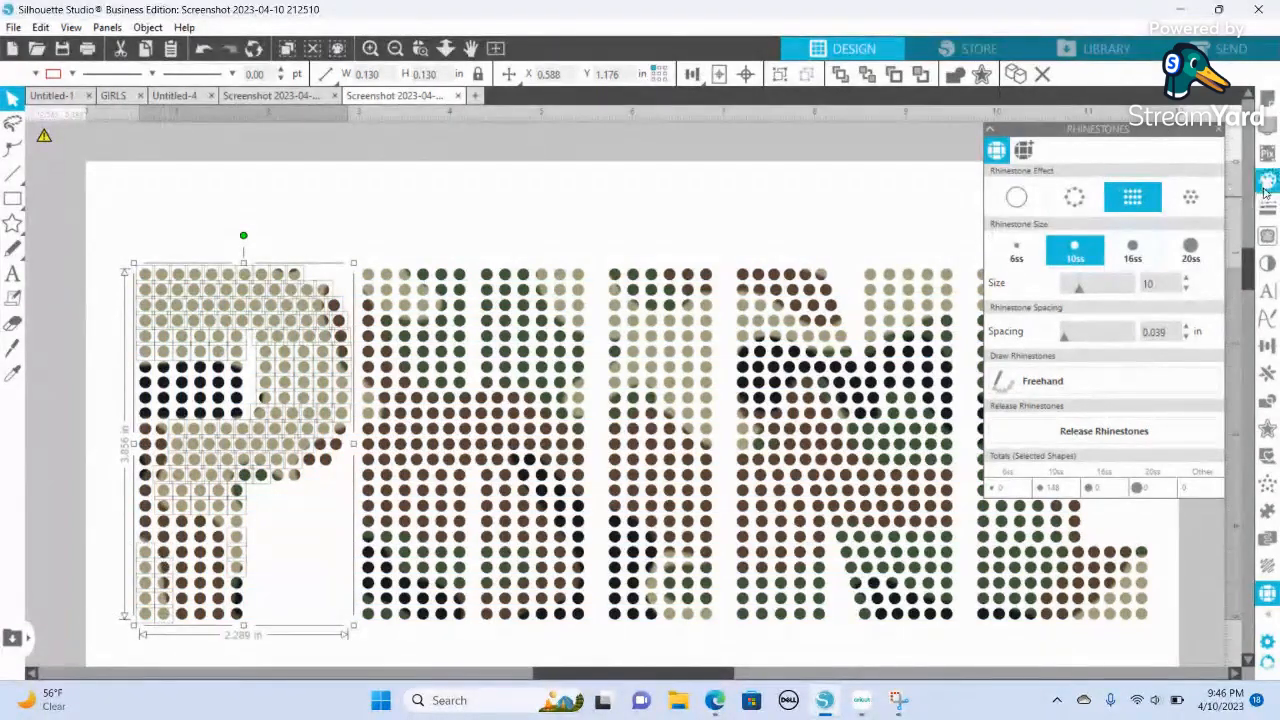
Fill the selected P dots black and group the 18-dot cluster.
{"action": "left_click", "coordinate": [1268, 180]}
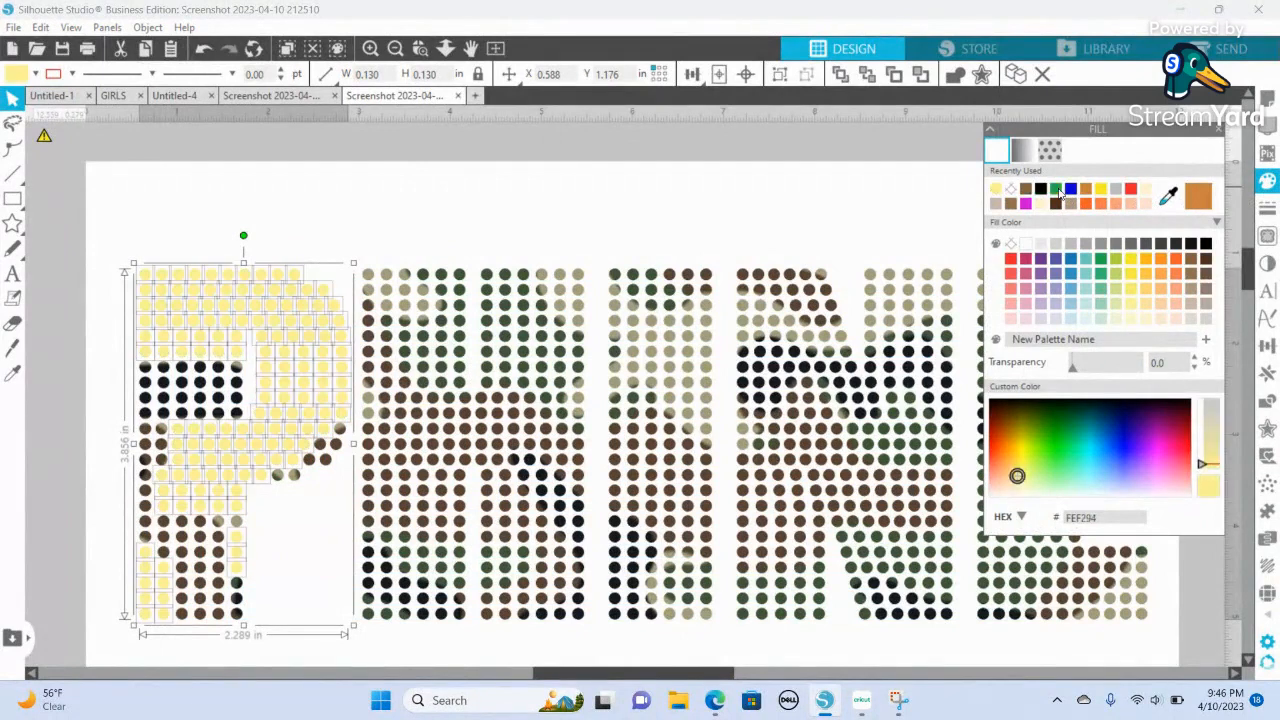
{"action": "mouse_move", "coordinate": [588, 168]}
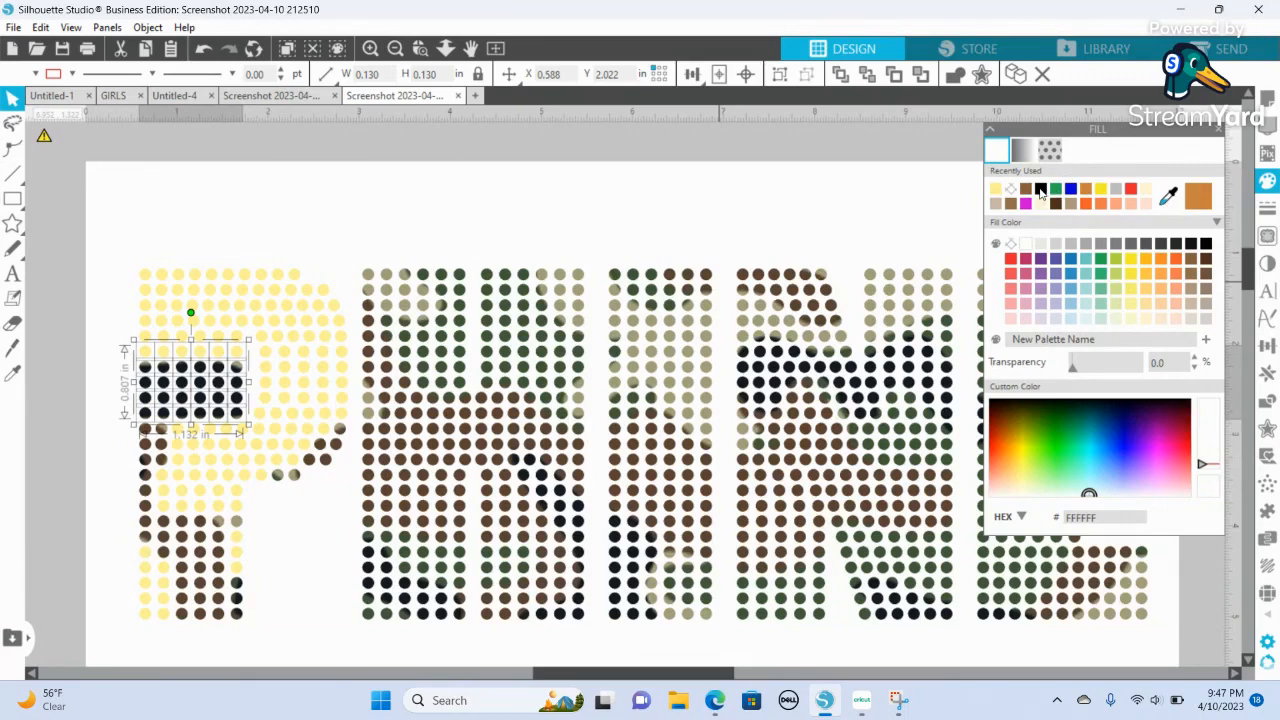
{"action": "left_click", "coordinate": [996, 188]}
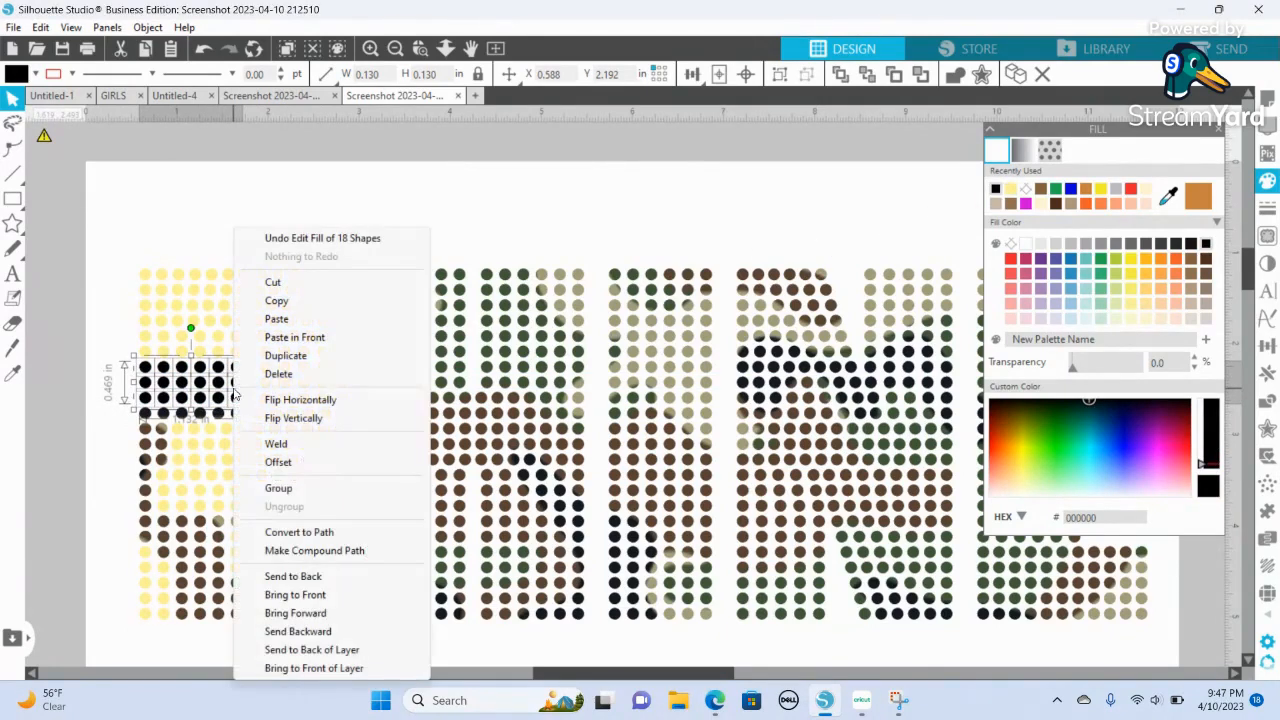
{"action": "mouse_move", "coordinate": [312, 488]}
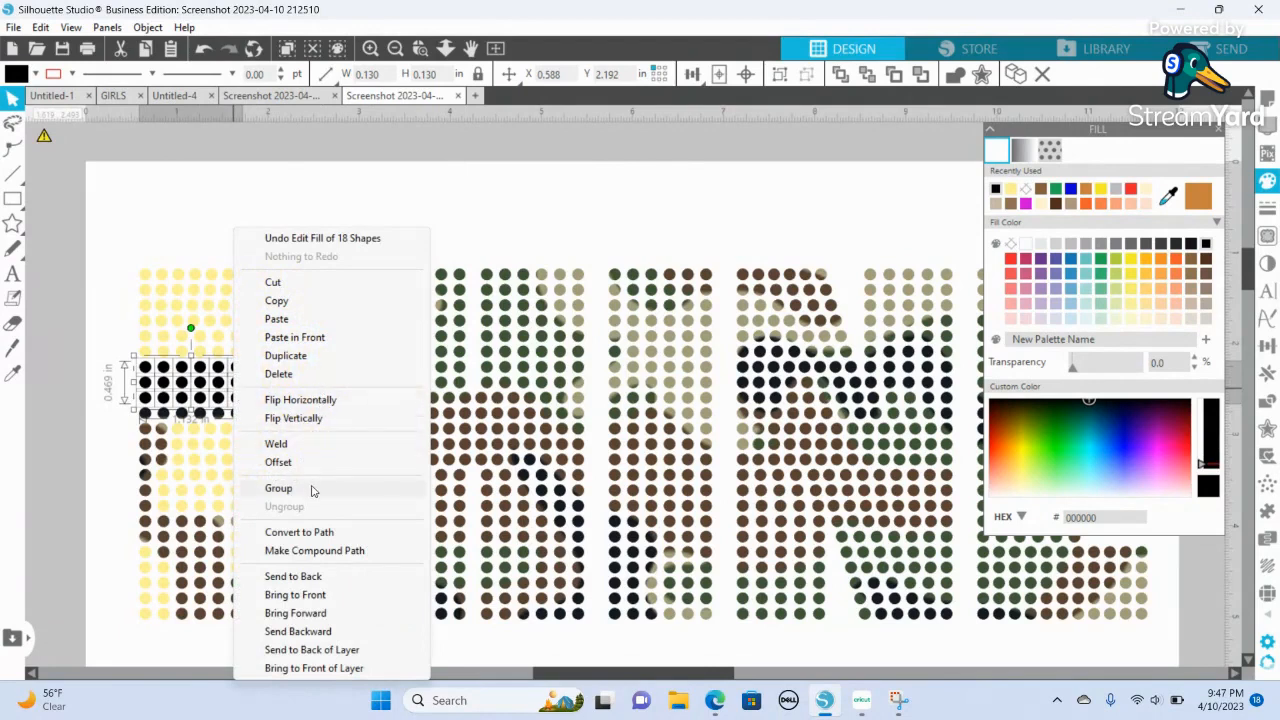
{"action": "left_click", "coordinate": [278, 488]}
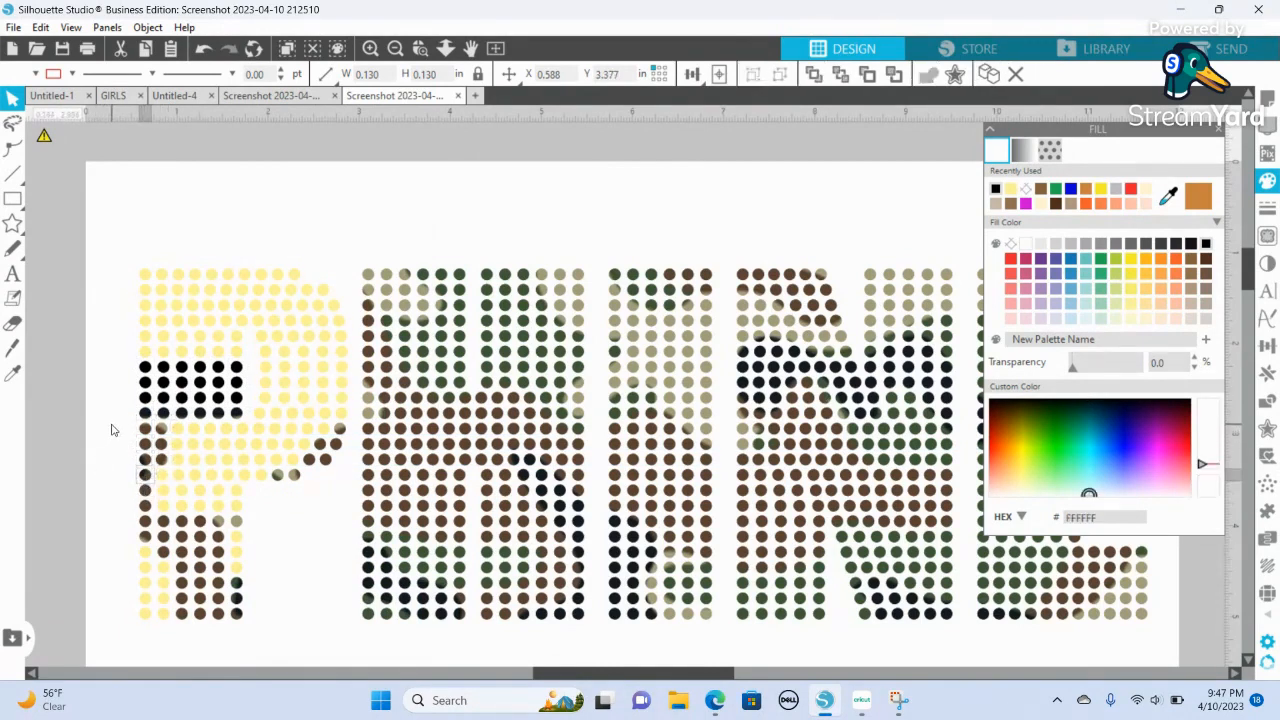
Fill the lower P stem dots brown and group them together.
{"action": "left_click", "coordinate": [160, 460]}
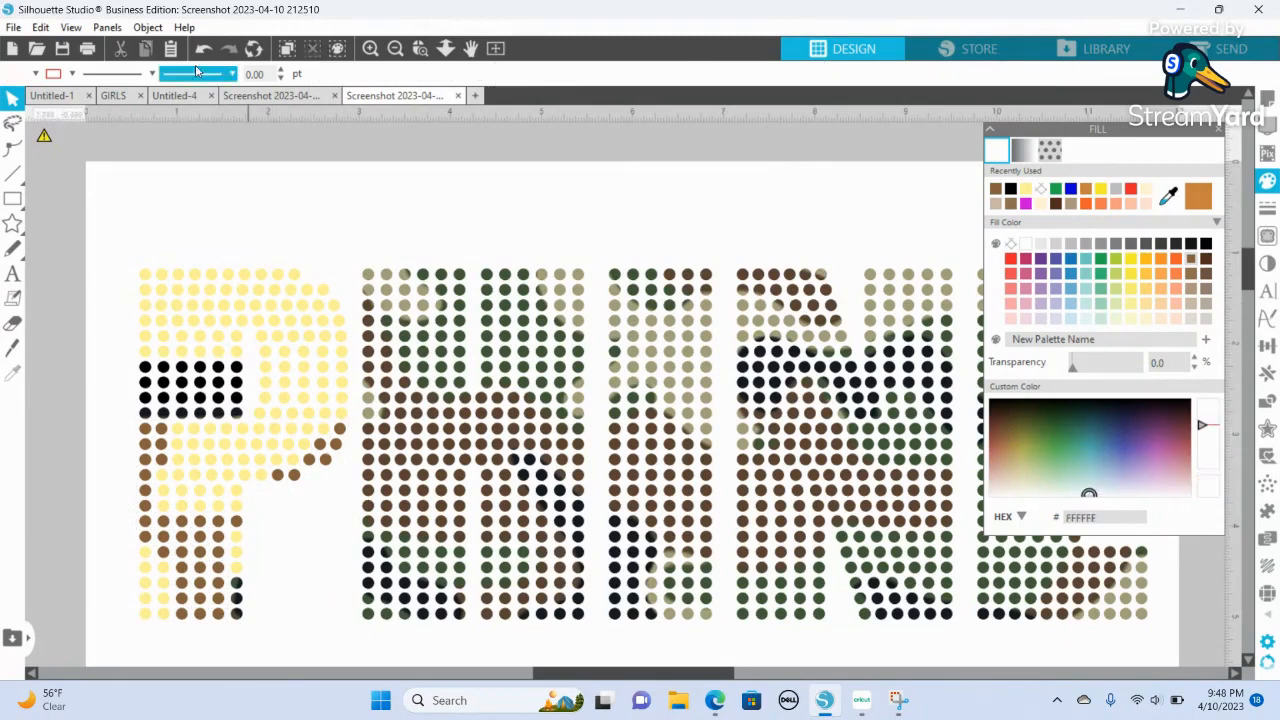
{"action": "left_click", "coordinate": [256, 480]}
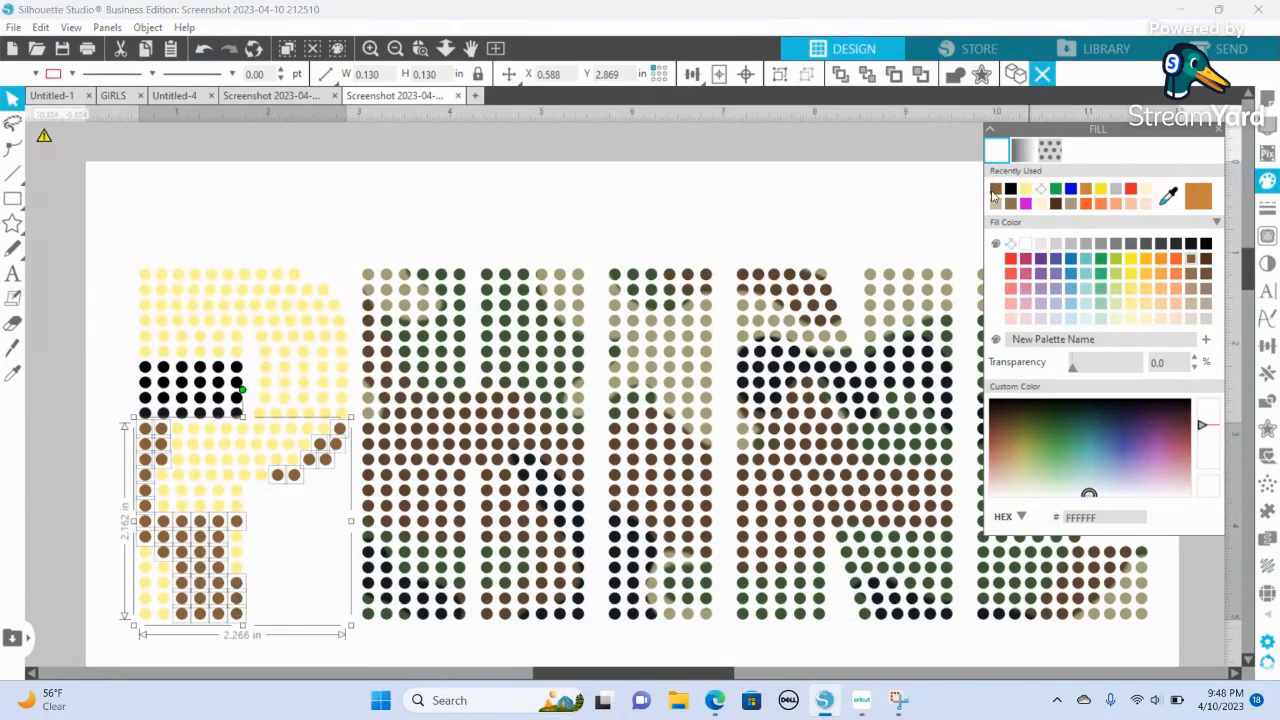
{"action": "left_click", "coordinate": [1004, 436]}
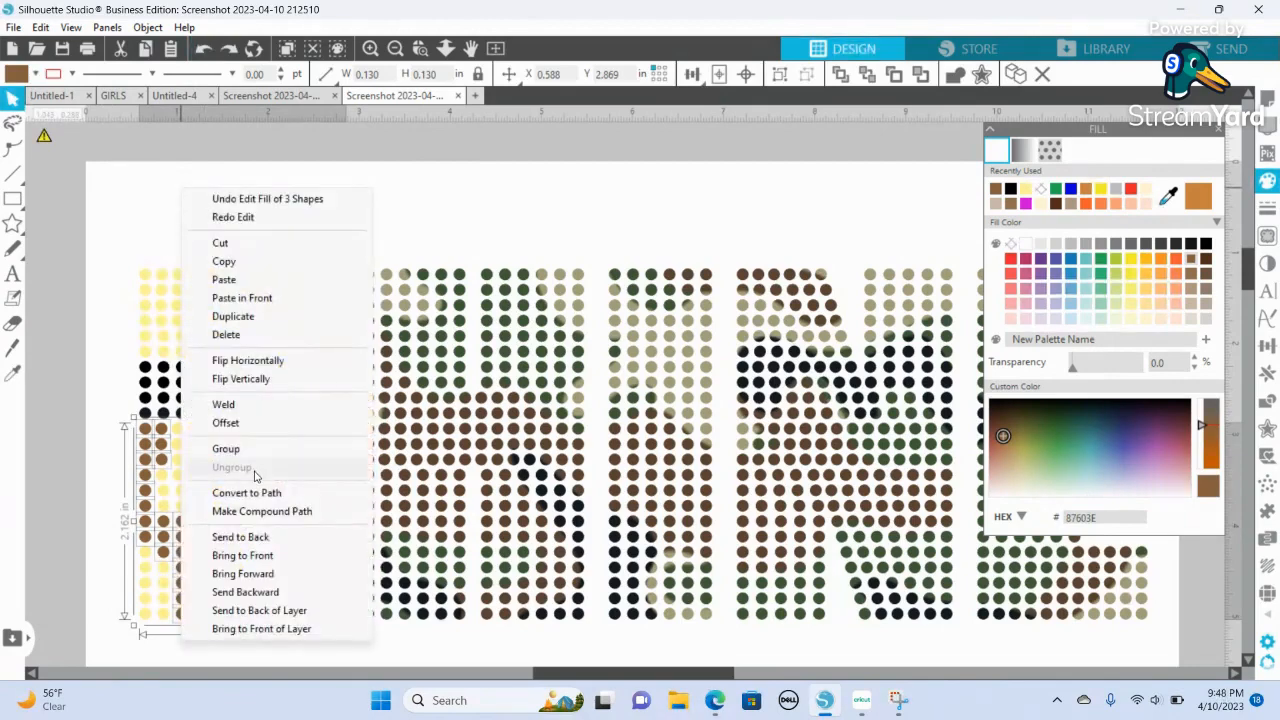
{"action": "left_click", "coordinate": [226, 448]}
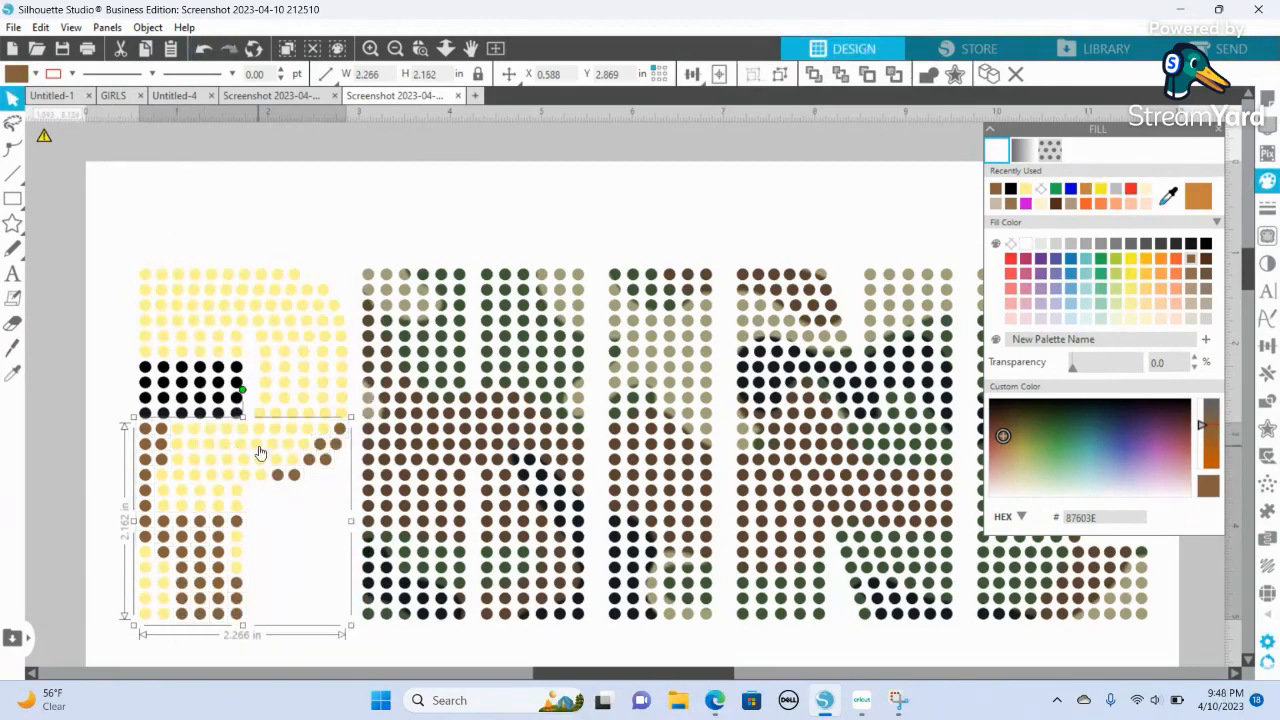
{"action": "mouse_move", "coordinate": [540, 490]}
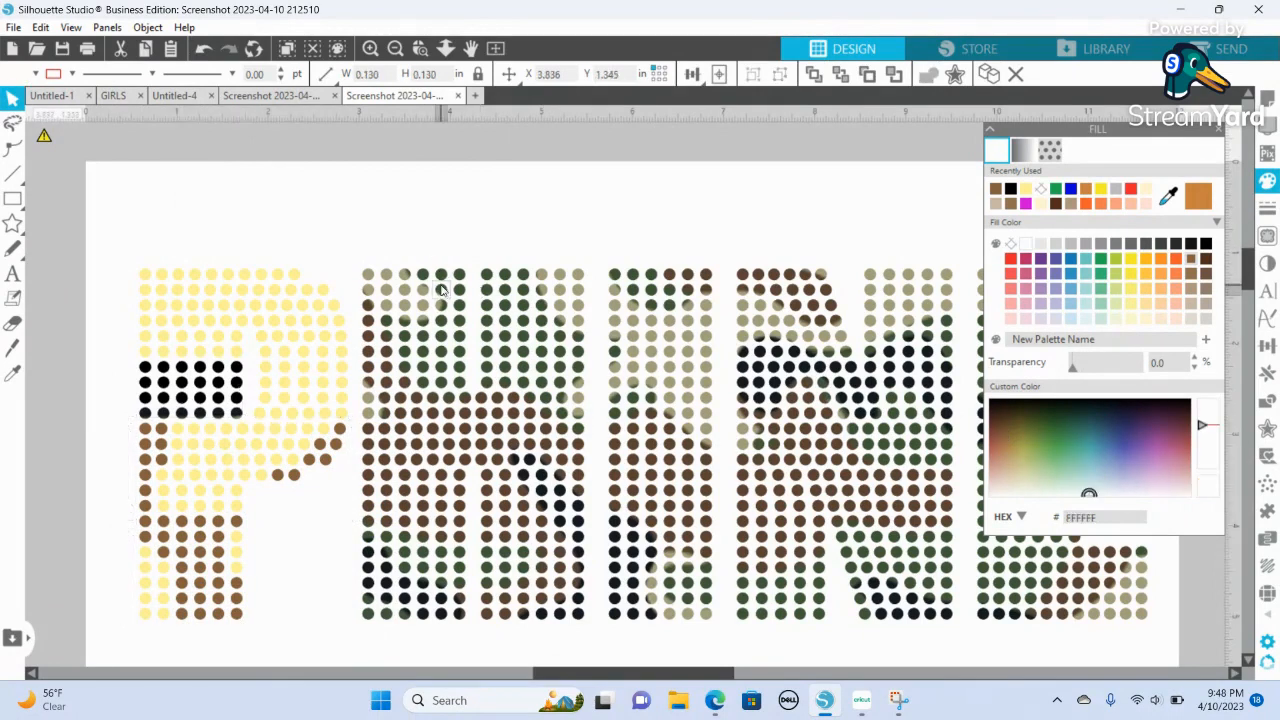
Select the top rows of the H and fill them with a green swatch.
{"action": "left_click", "coordinate": [470, 290]}
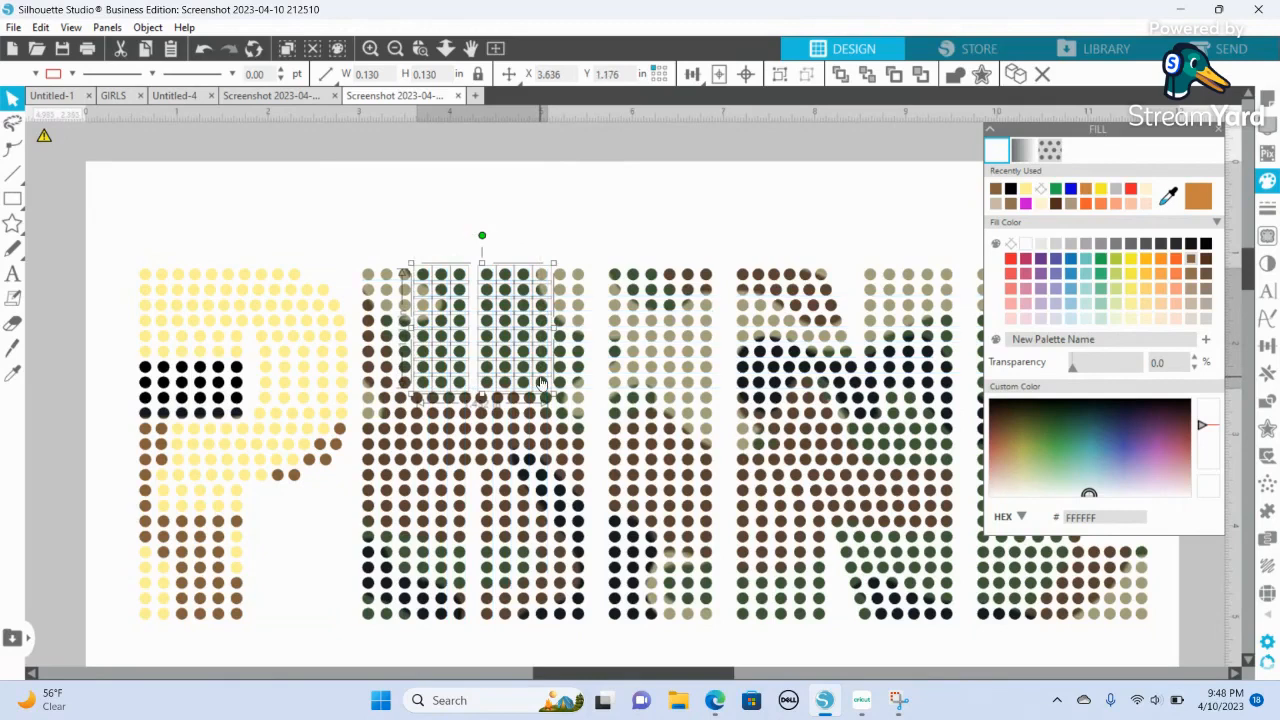
{"action": "mouse_move", "coordinate": [420, 300]}
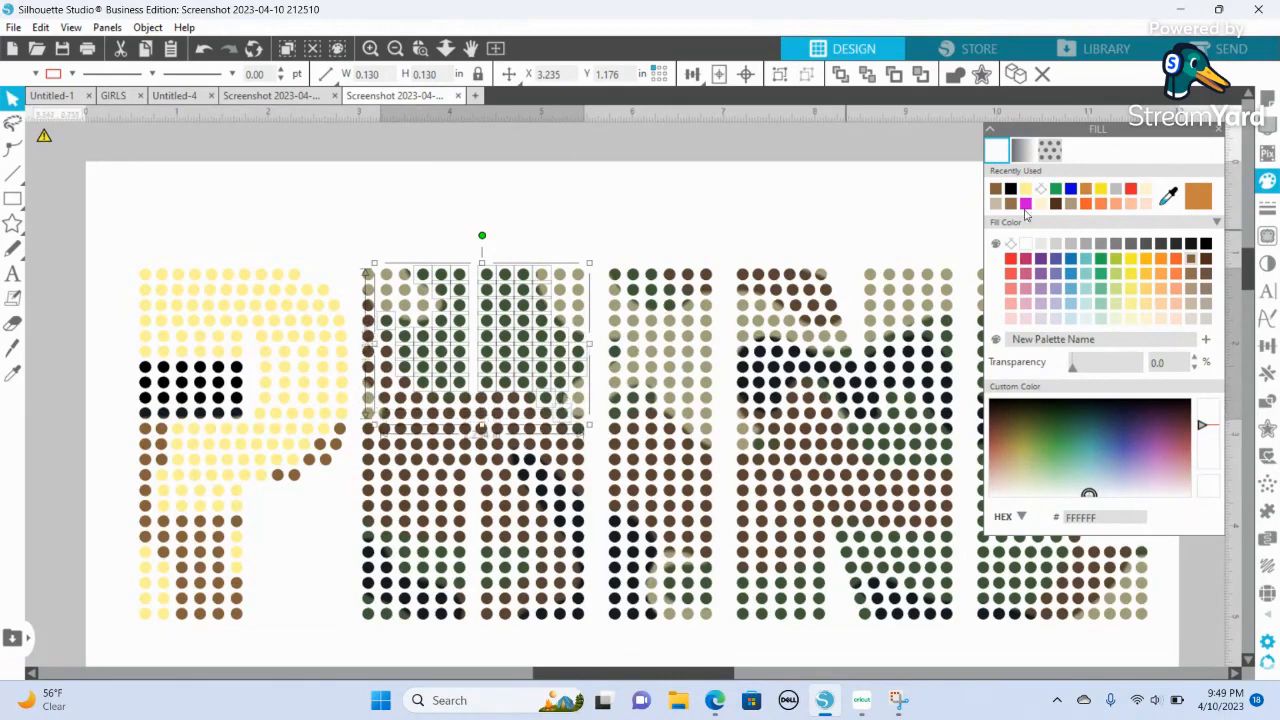
{"action": "mouse_move", "coordinate": [1180, 320]}
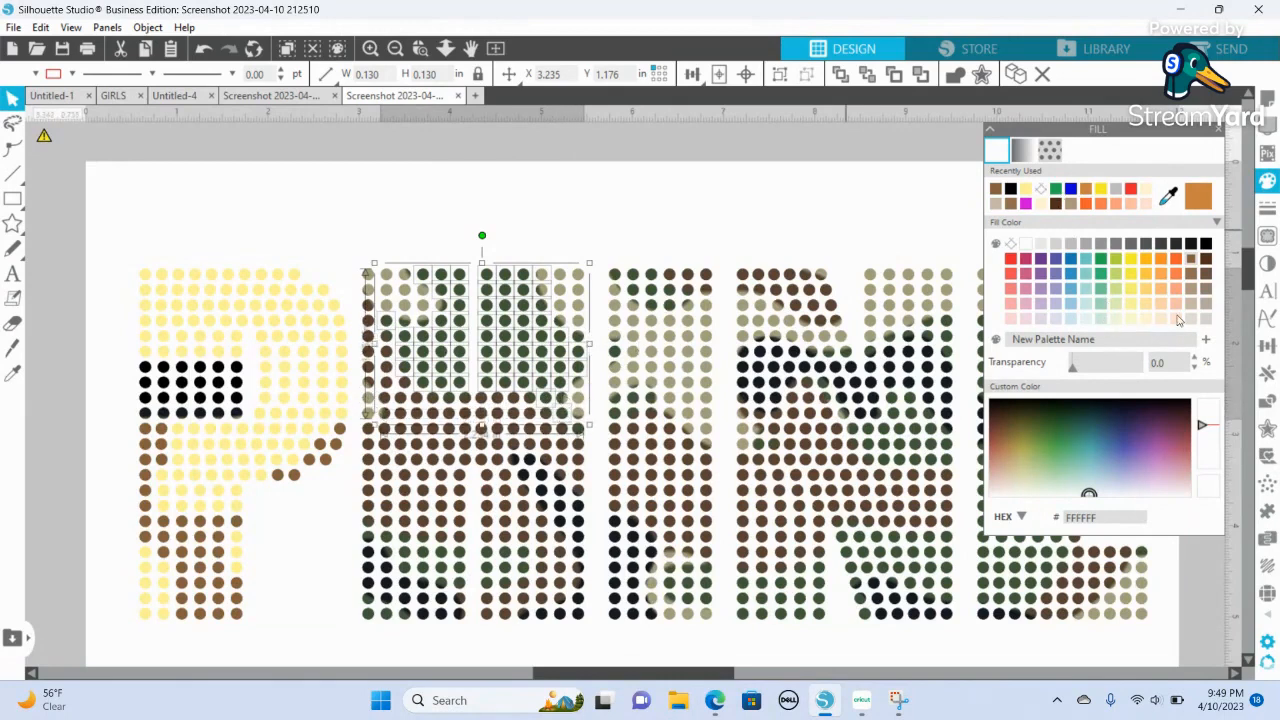
{"action": "left_click", "coordinate": [1066, 464]}
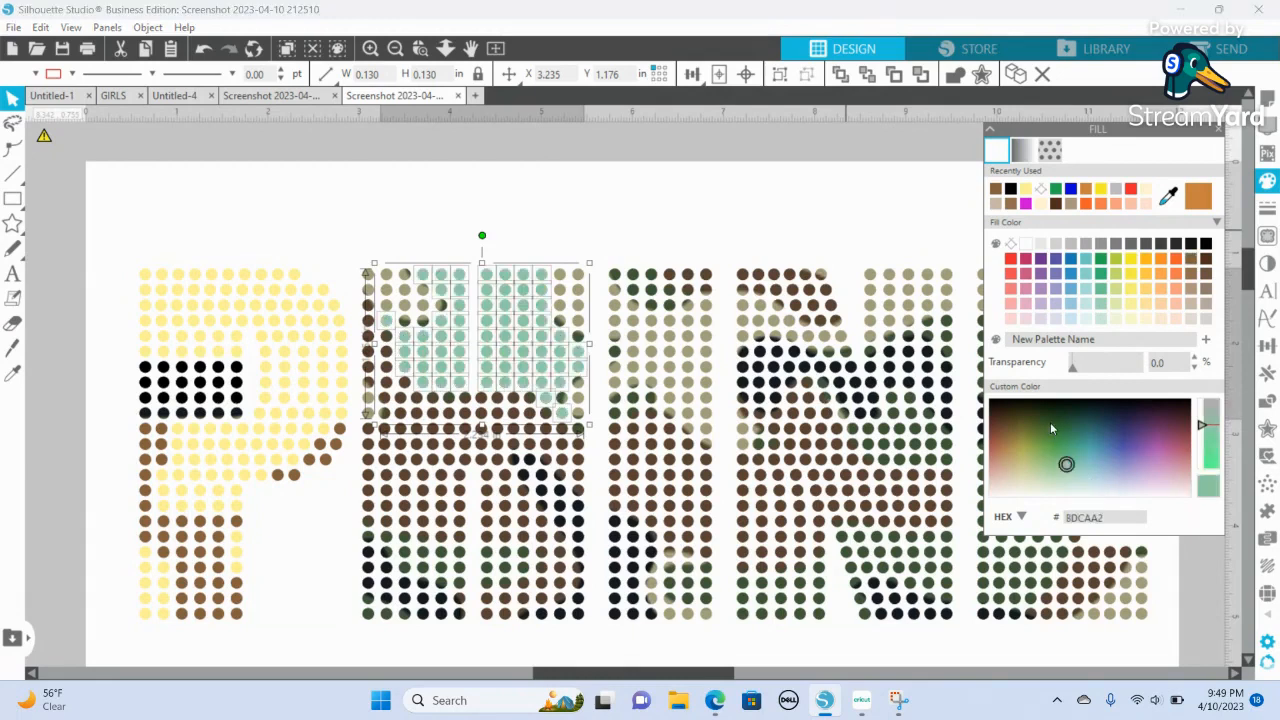
{"action": "left_click", "coordinate": [1048, 420]}
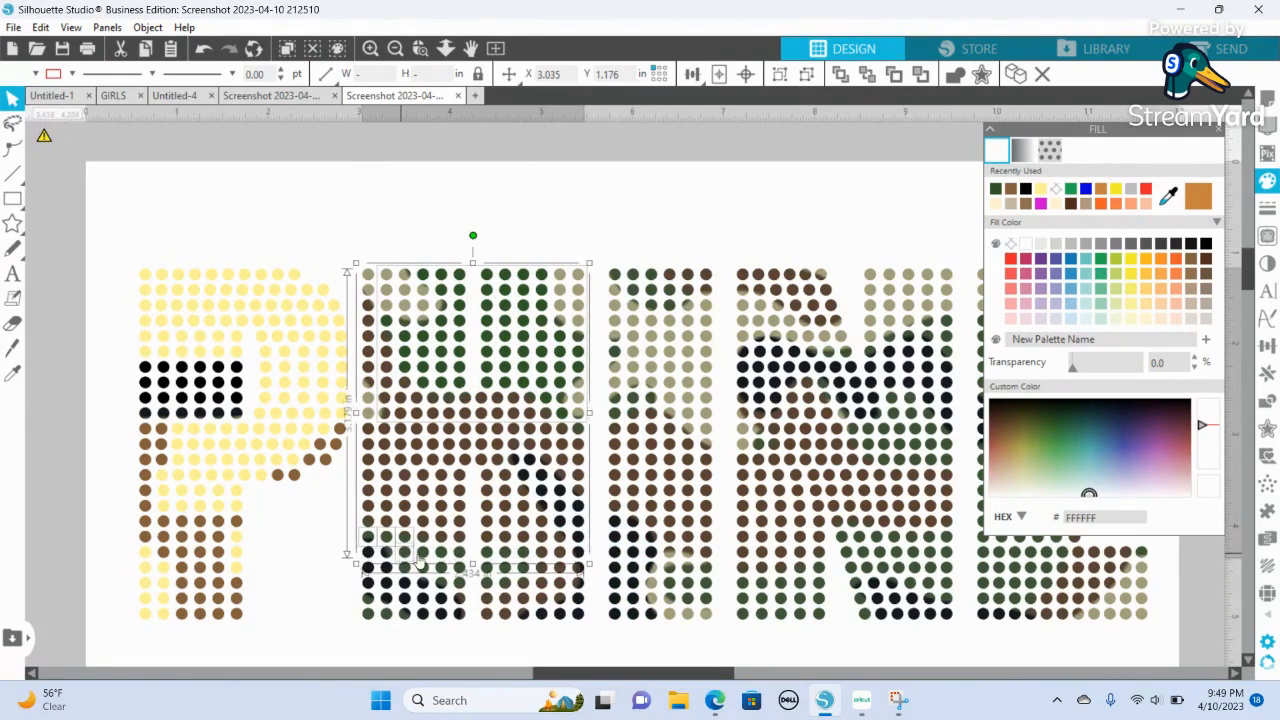
{"action": "mouse_move", "coordinate": [456, 576]}
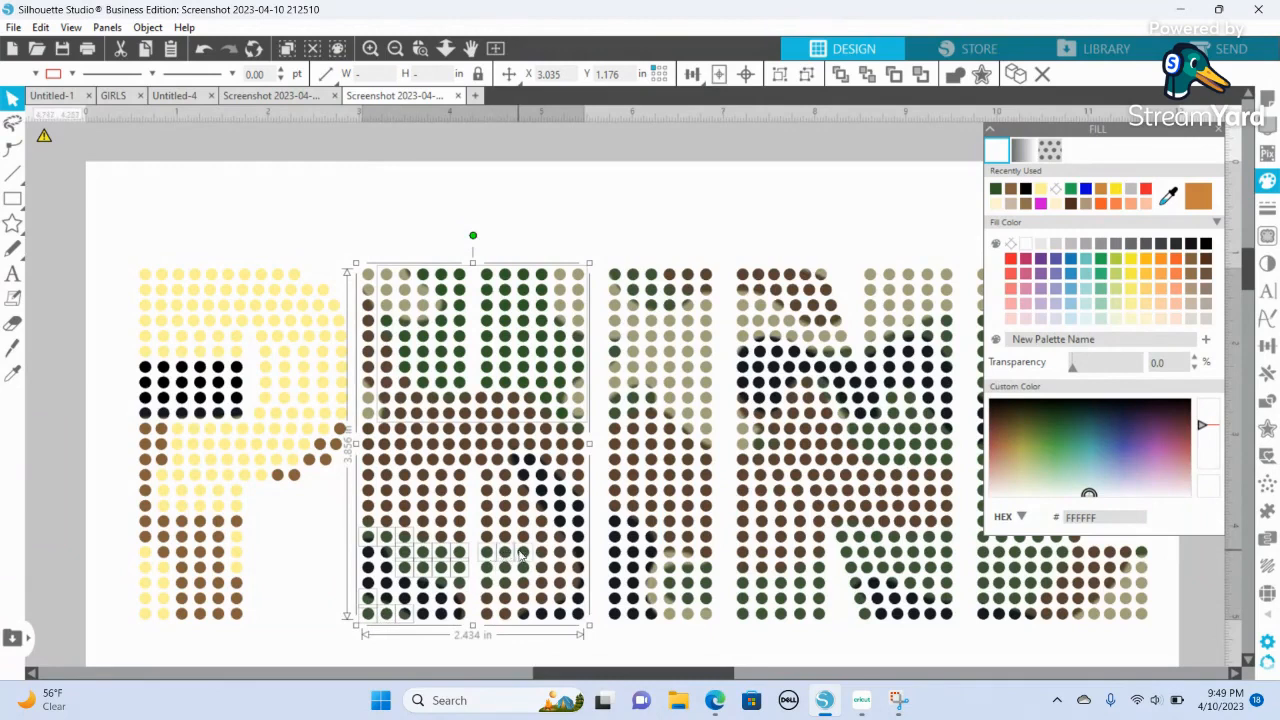
{"action": "mouse_move", "coordinate": [490, 576]}
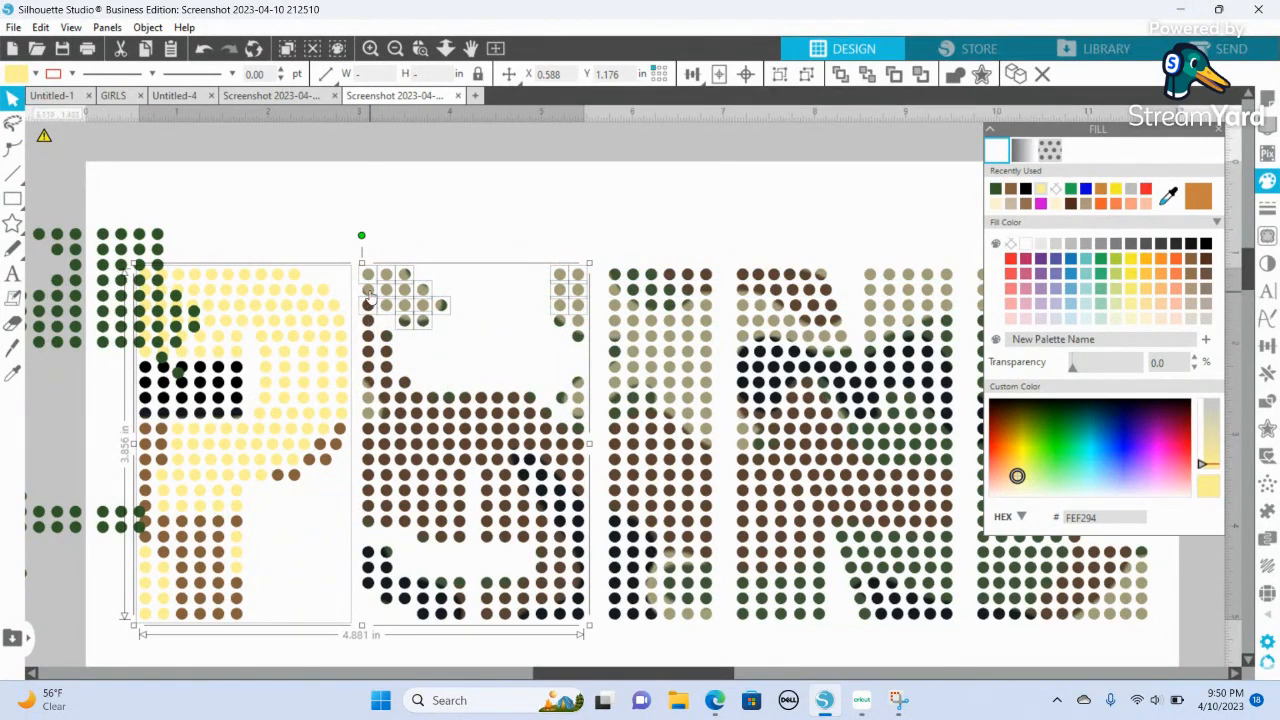
{"action": "mouse_move", "coordinate": [552, 352]}
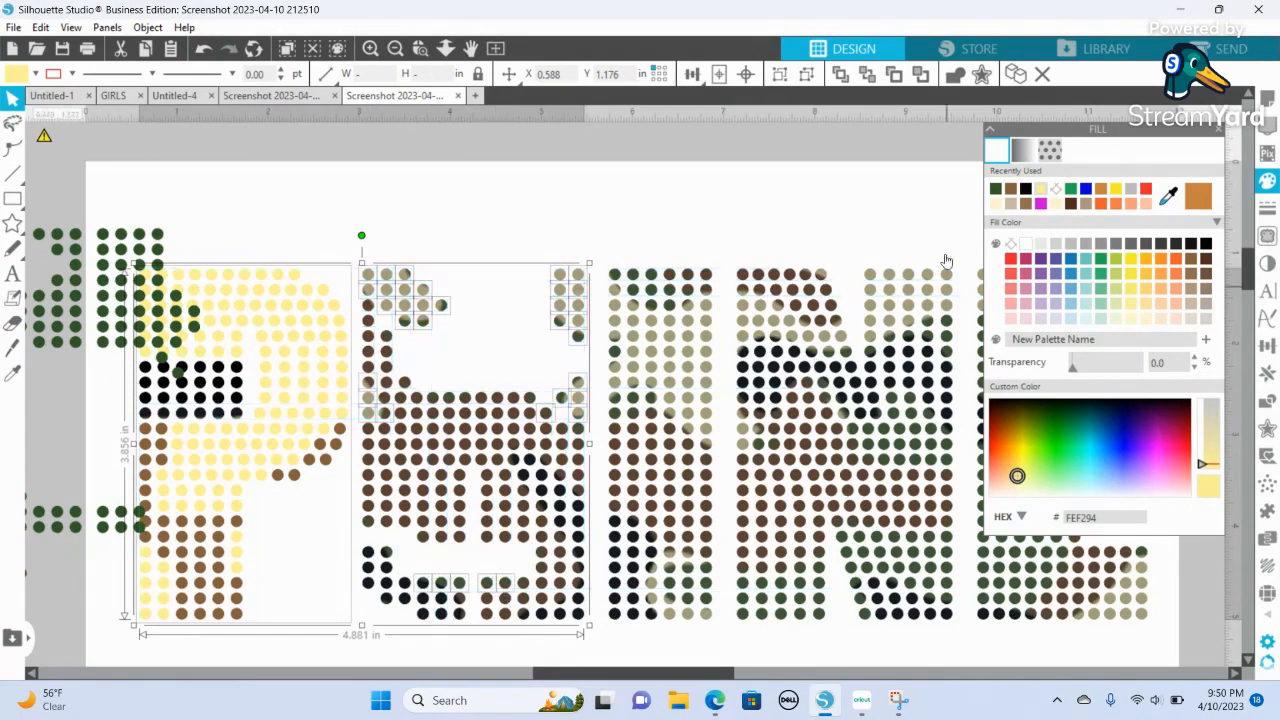
Colour the leftover top dots of the H pale yellow after setting the green group aside.
{"action": "left_click", "coordinate": [1040, 188]}
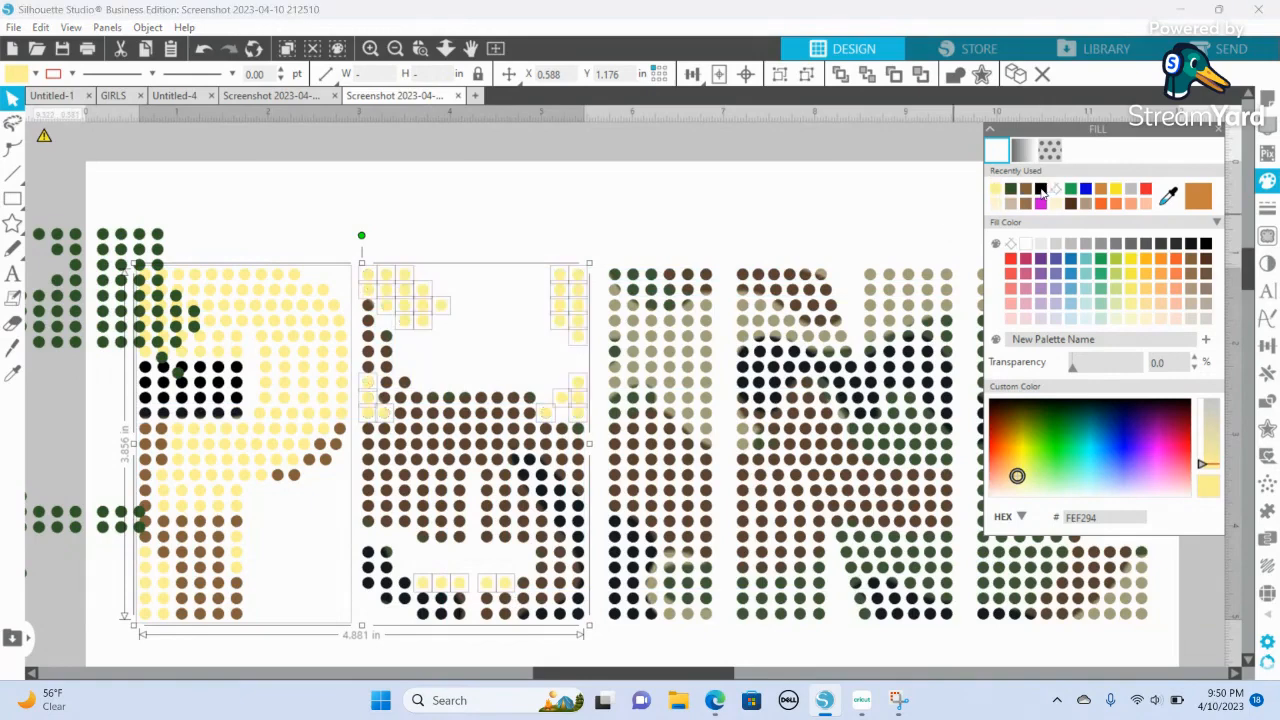
Shift-select the middle H cluster, colour it brown and group those dots together.
{"action": "key", "text": "shift"}
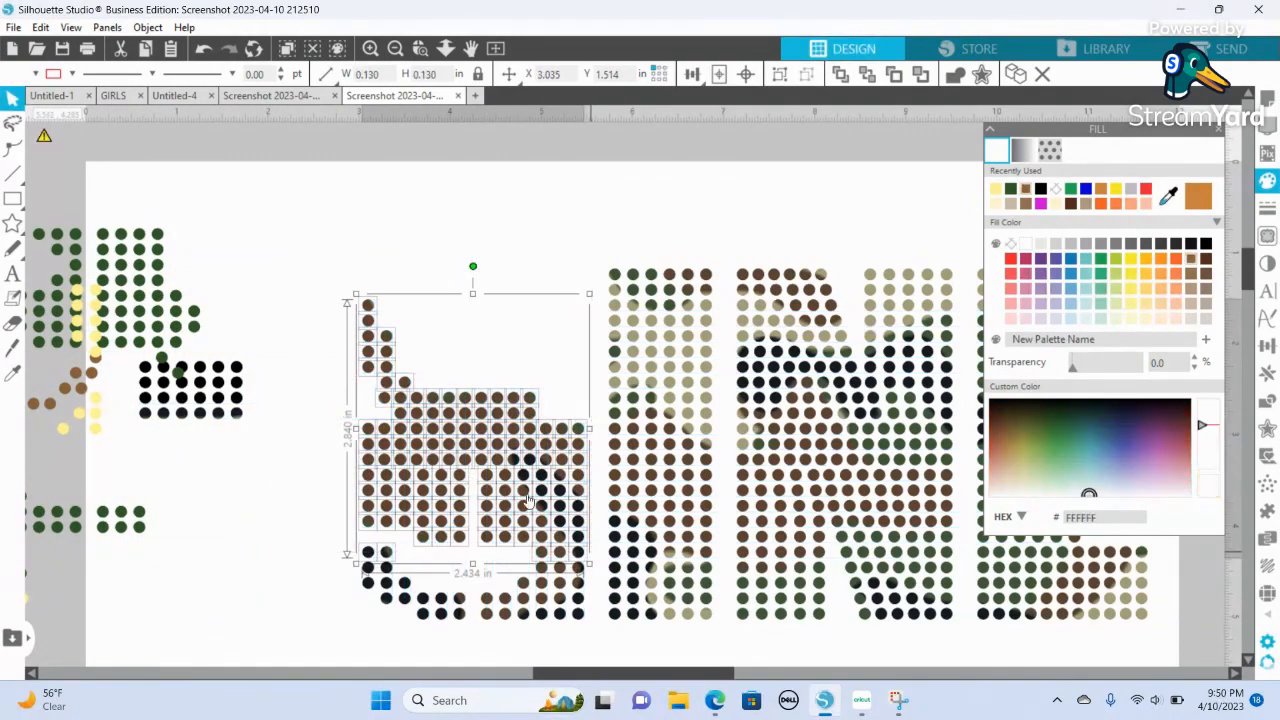
{"action": "mouse_move", "coordinate": [532, 468]}
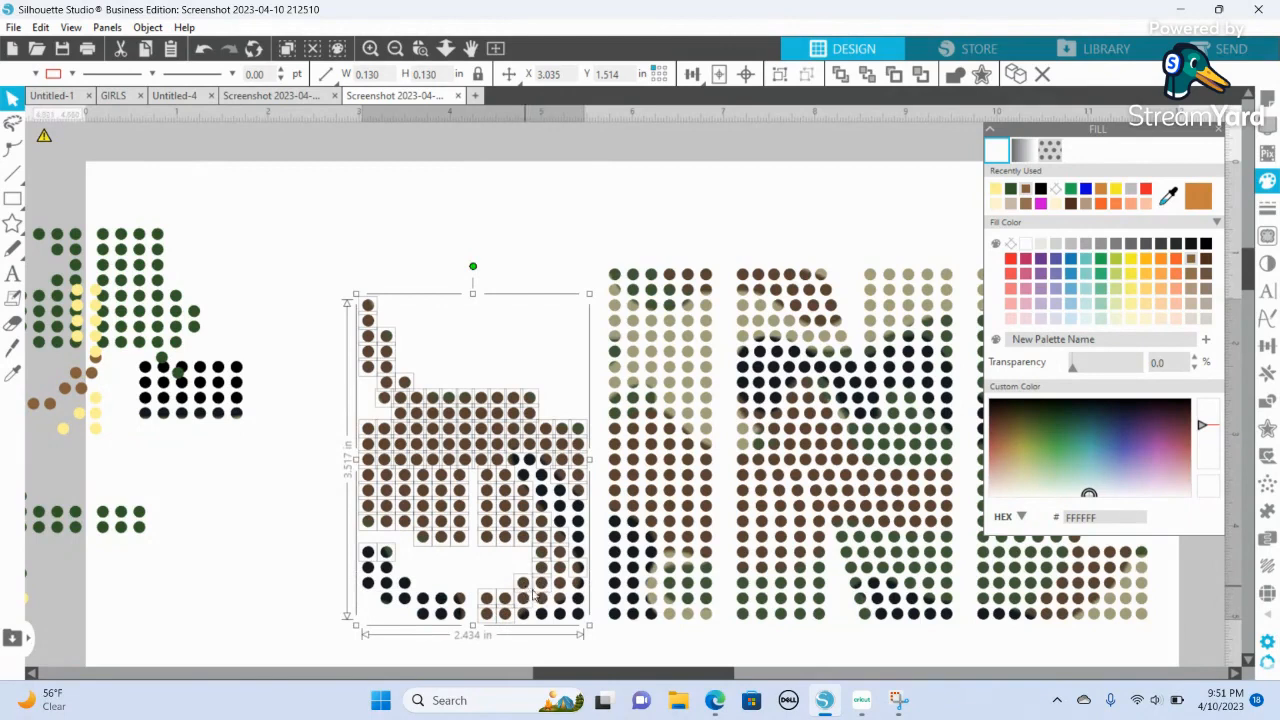
{"action": "mouse_move", "coordinate": [560, 588]}
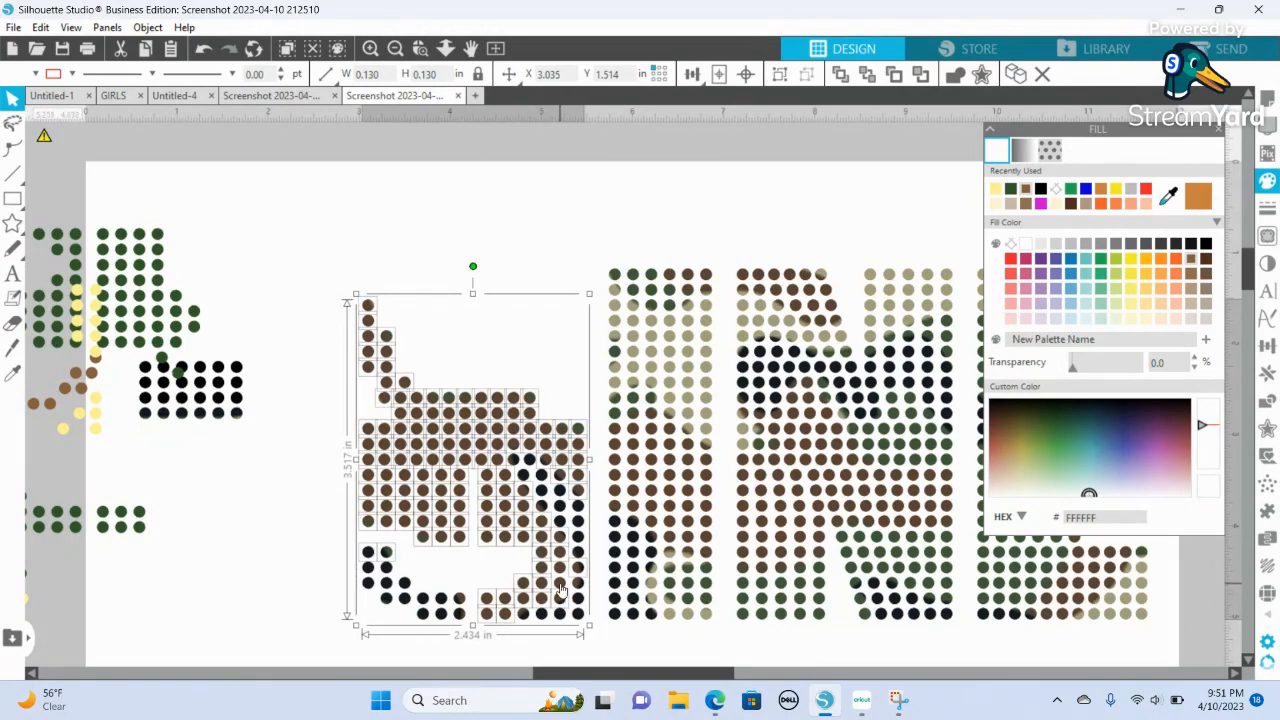
{"action": "mouse_move", "coordinate": [420, 576]}
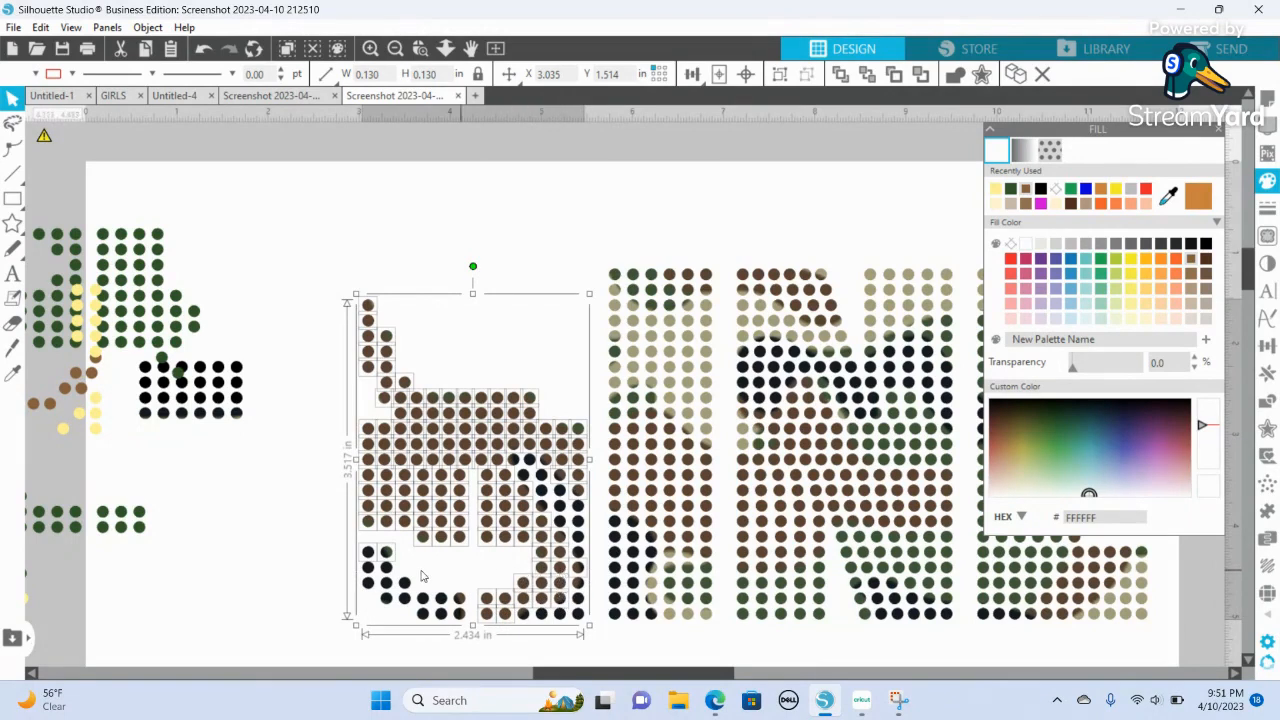
{"action": "mouse_move", "coordinate": [930, 308]}
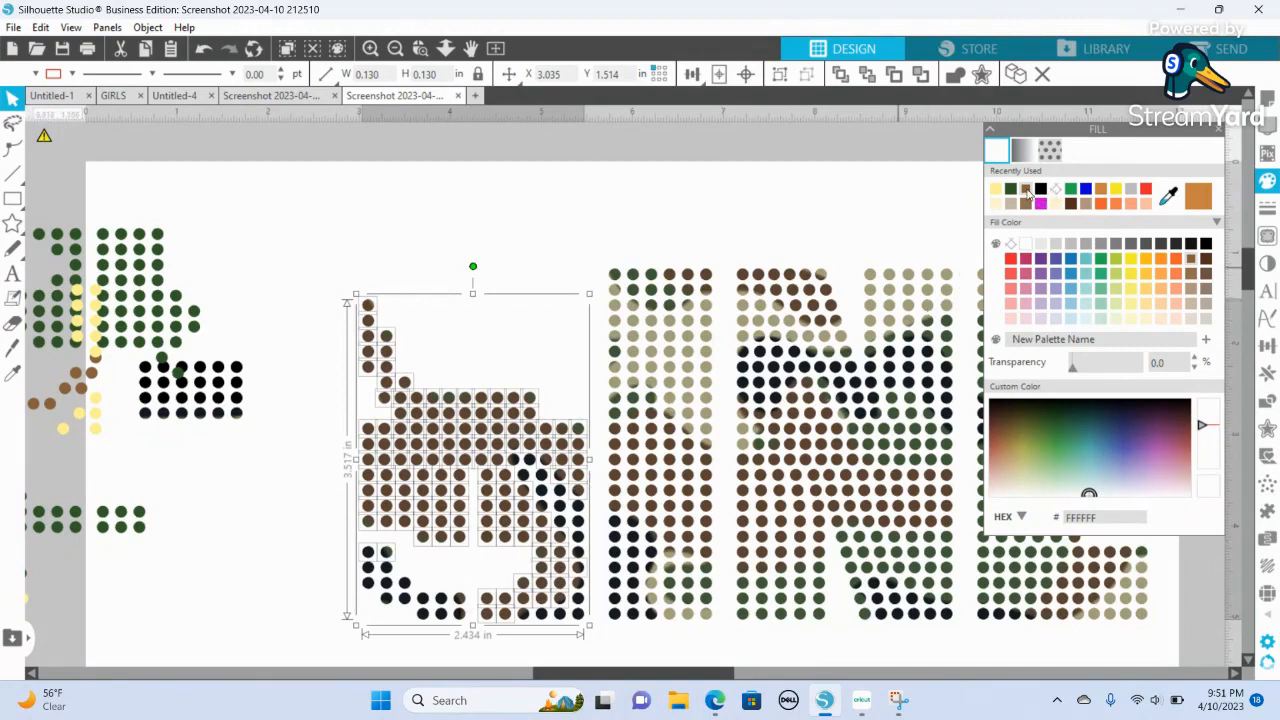
{"action": "left_click", "coordinate": [1040, 190]}
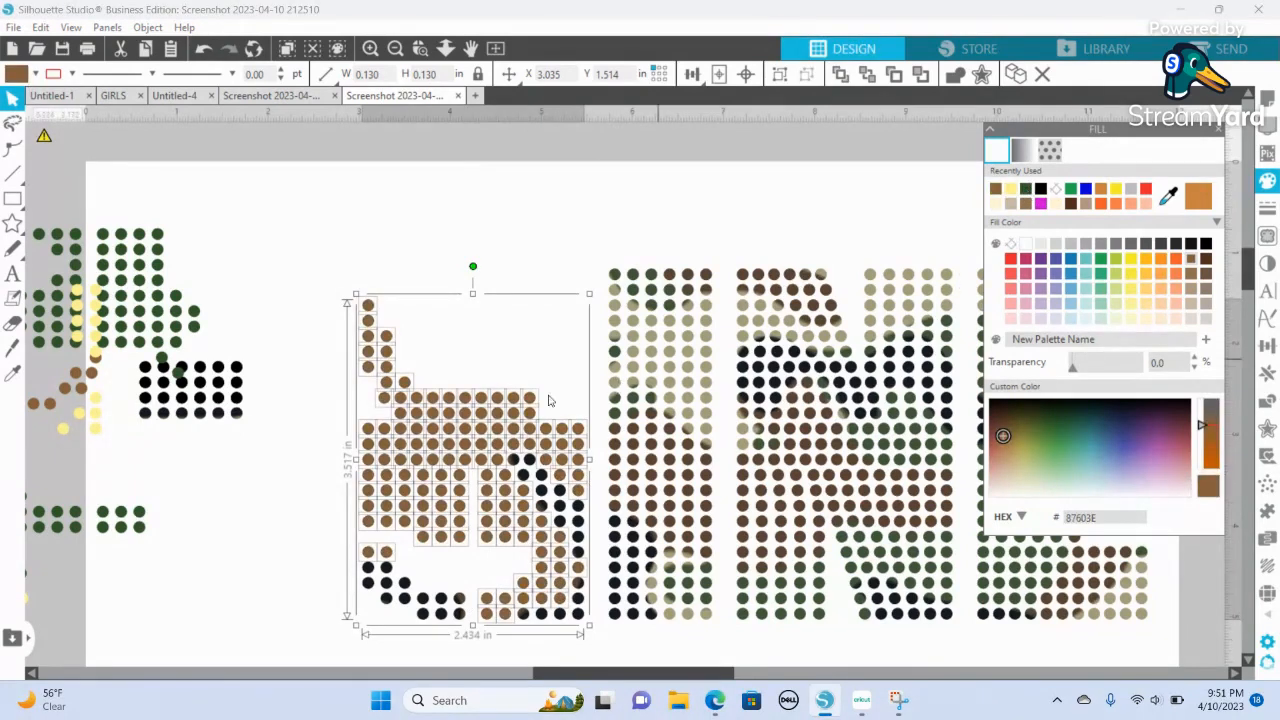
{"action": "right_click", "coordinate": [548, 400]}
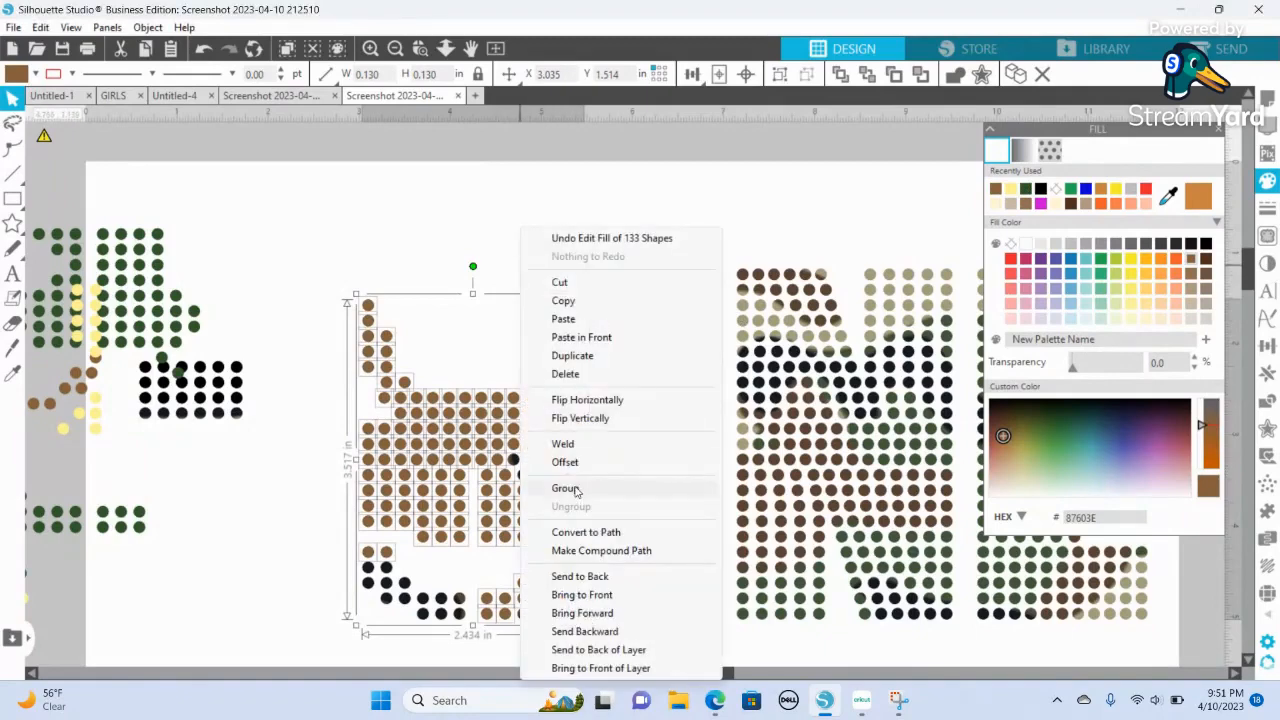
{"action": "left_click", "coordinate": [564, 488]}
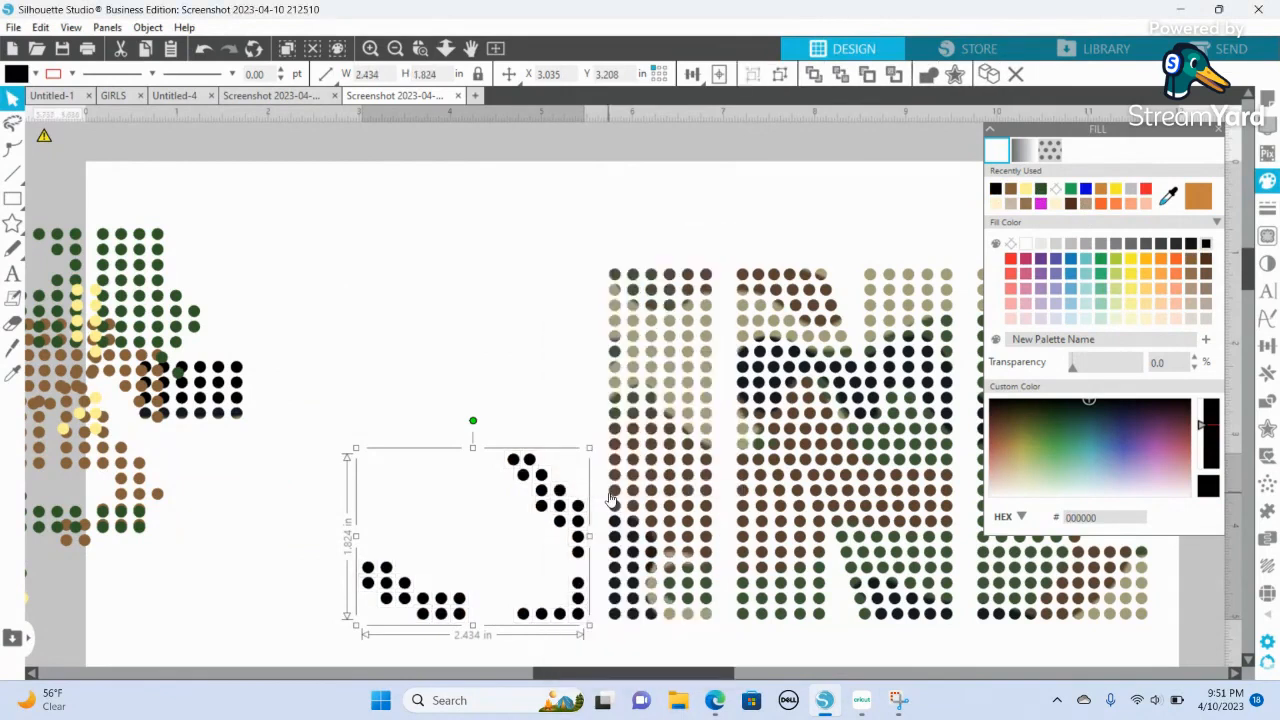
{"action": "mouse_move", "coordinate": [168, 388]}
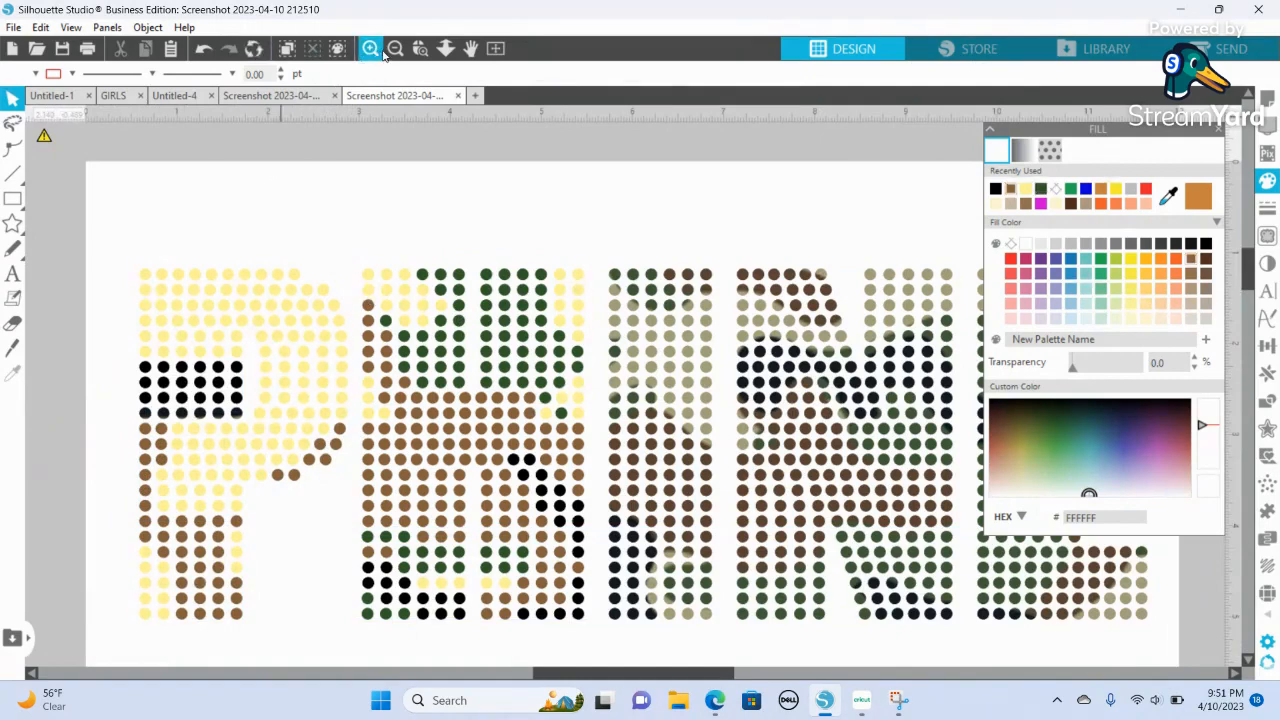
Fit the page in view, try other swatches on an H cluster, then settle on green.
{"action": "left_click", "coordinate": [396, 48]}
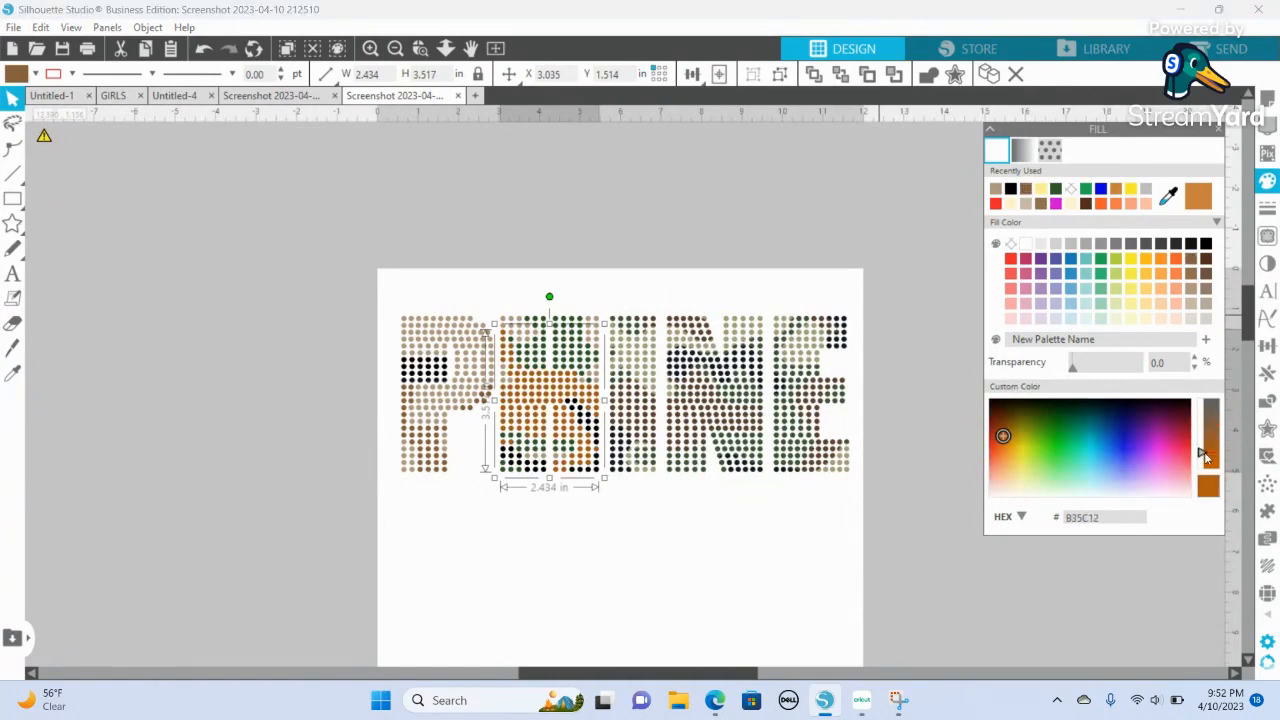
{"action": "left_click_drag", "start_coordinate": [1204, 456], "coordinate": [1204, 436]}
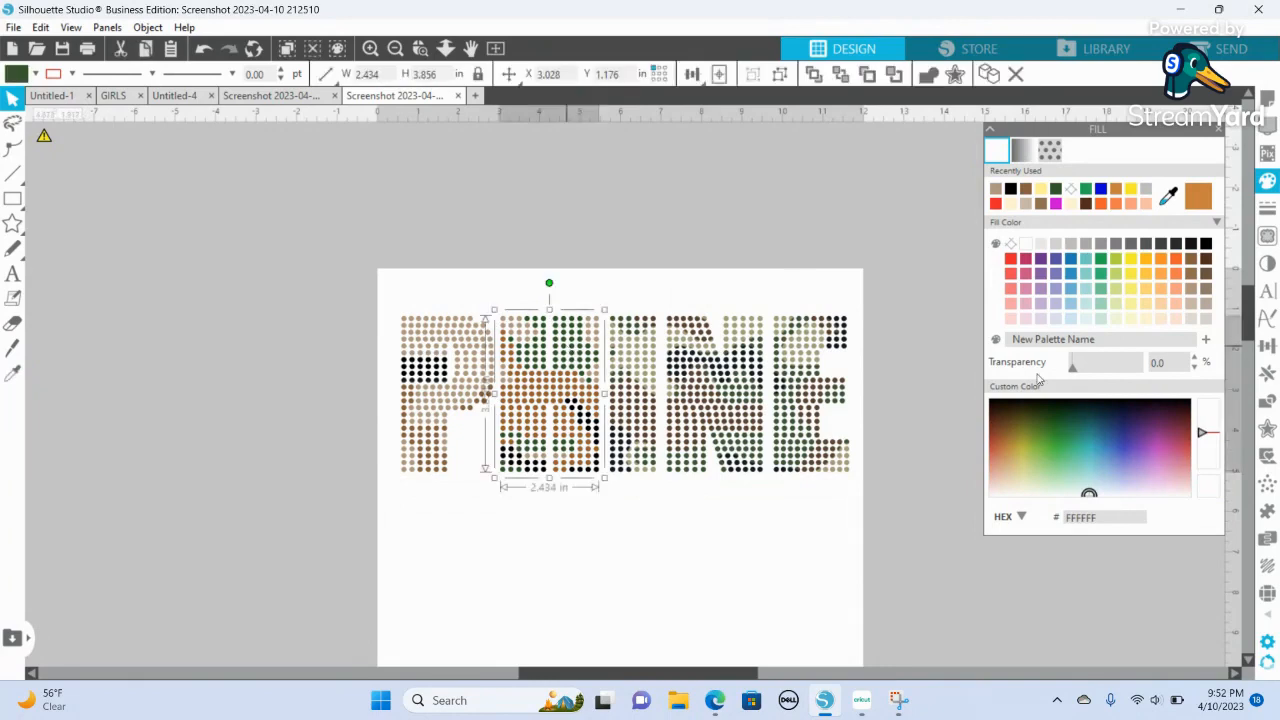
{"action": "left_click", "coordinate": [1044, 434]}
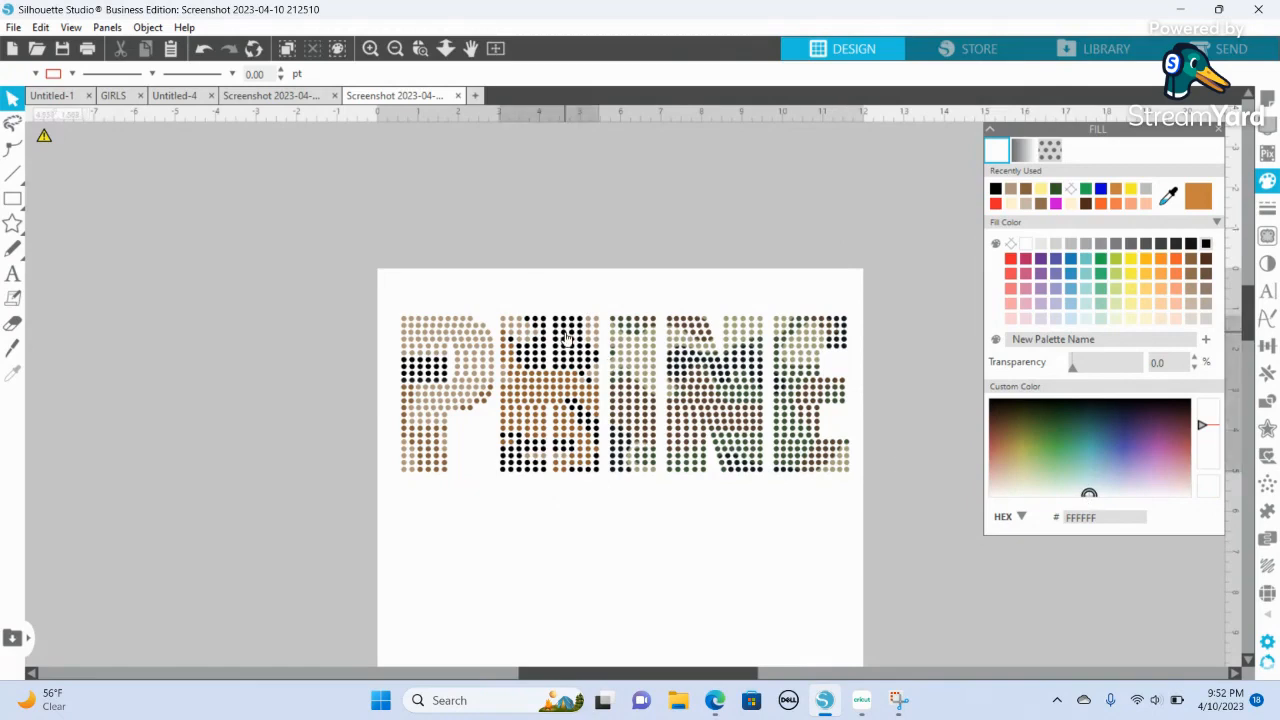
{"action": "left_click", "coordinate": [548, 390]}
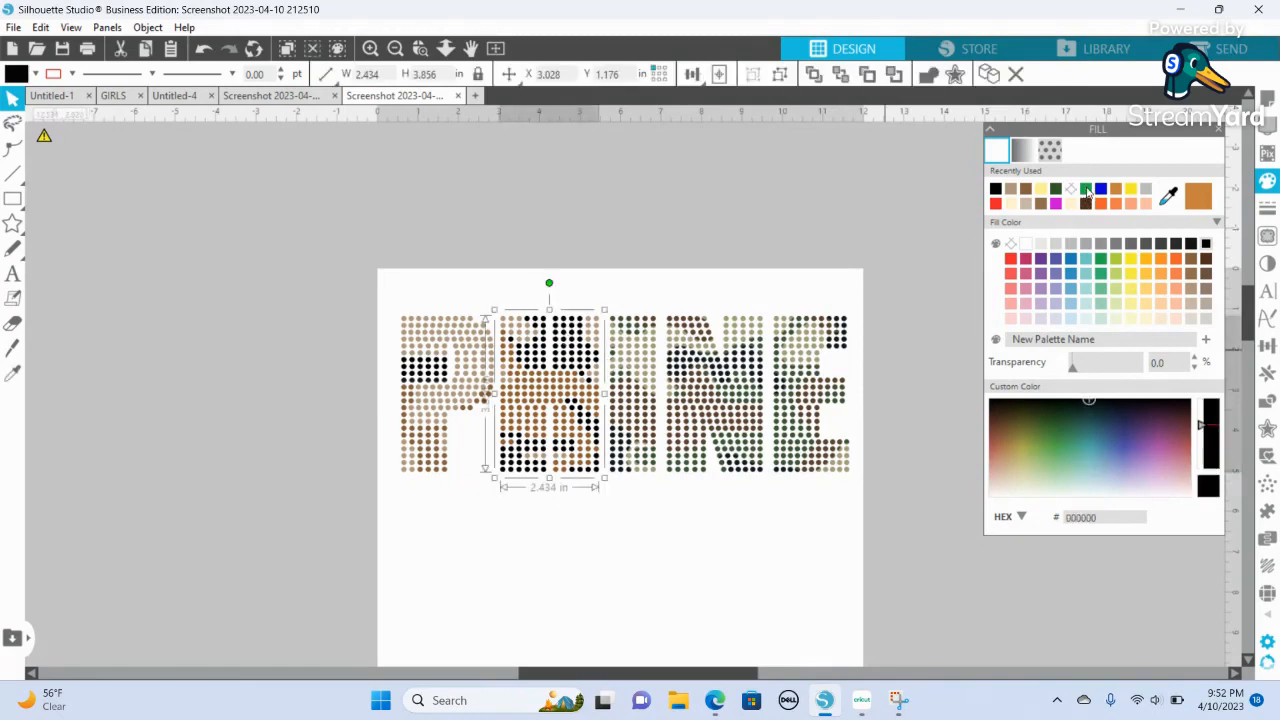
{"action": "left_click", "coordinate": [1068, 436]}
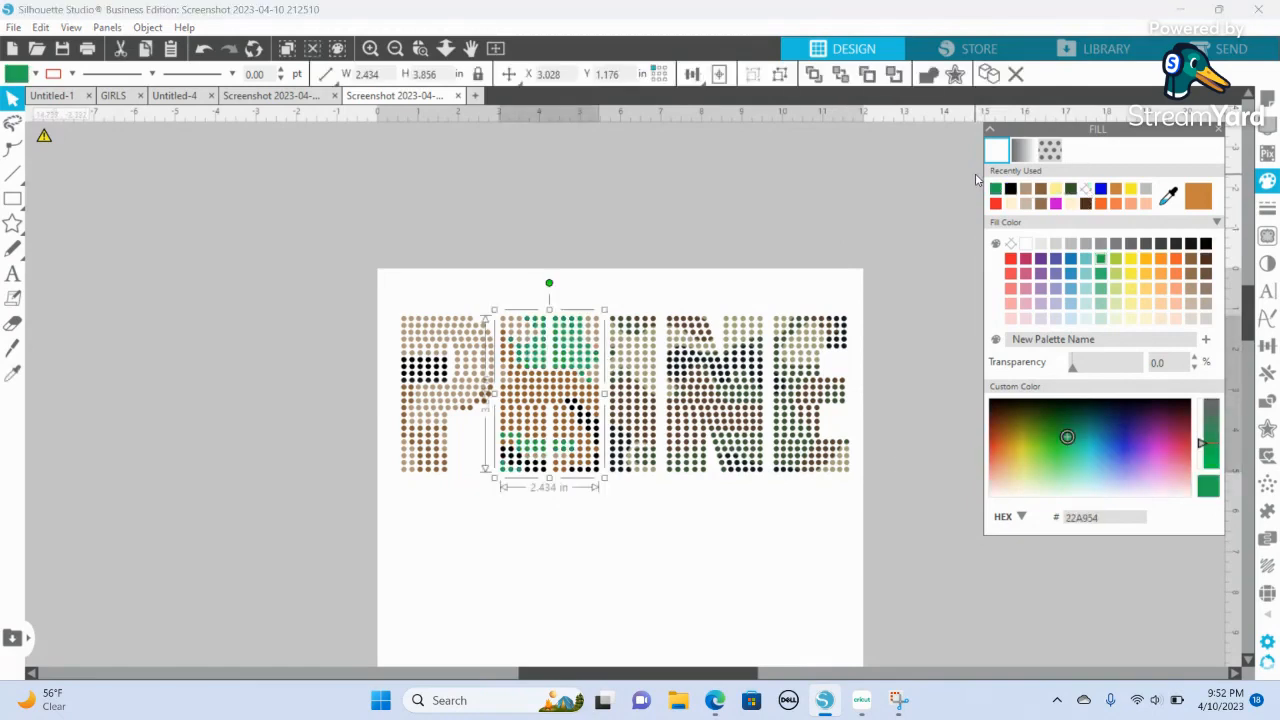